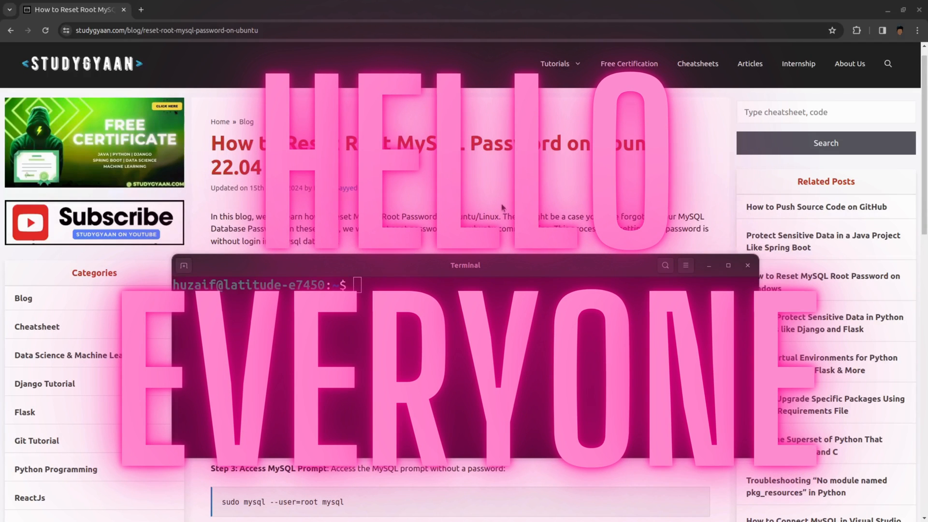
Bring GNOME Terminal up over the StudyGyaan MySQL root password reset article in Chrome.
left_click(747, 266)
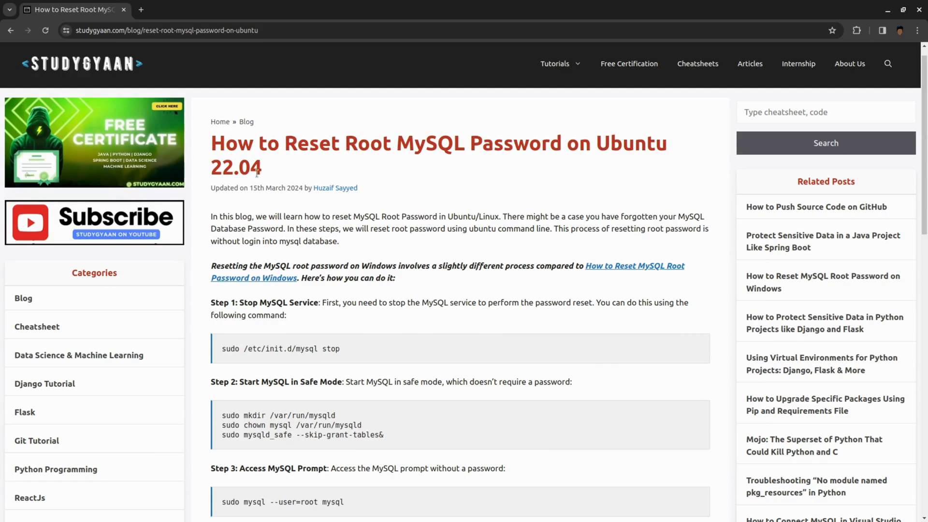
mouse_move(364, 246)
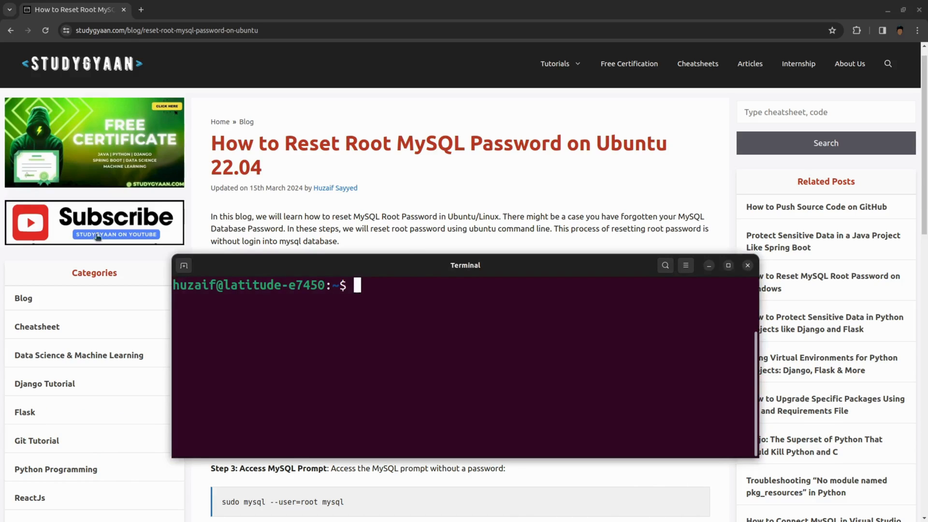
Try mysql -u root -p and confirm root access is denied with ERROR 1045.
left_click_drag(466, 265, 467, 214)
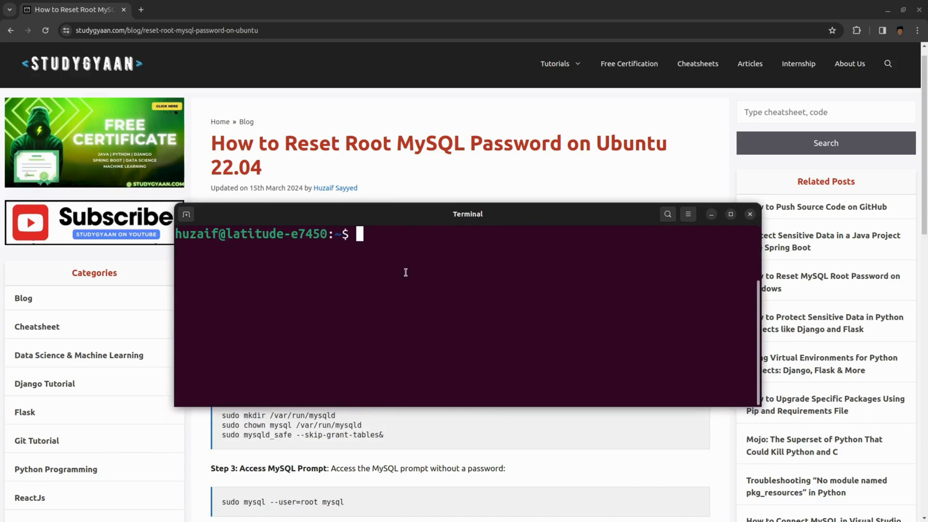
type("mysql -u root -p")
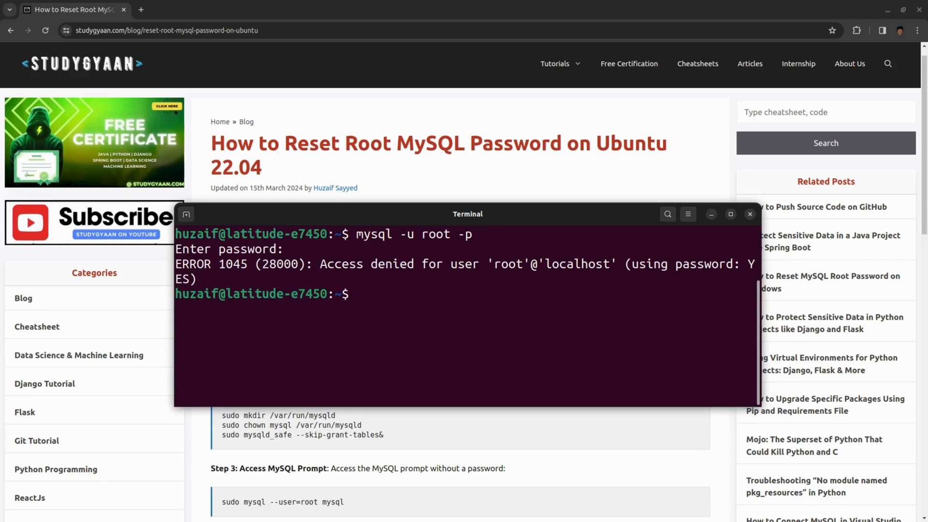
scroll("down", 3)
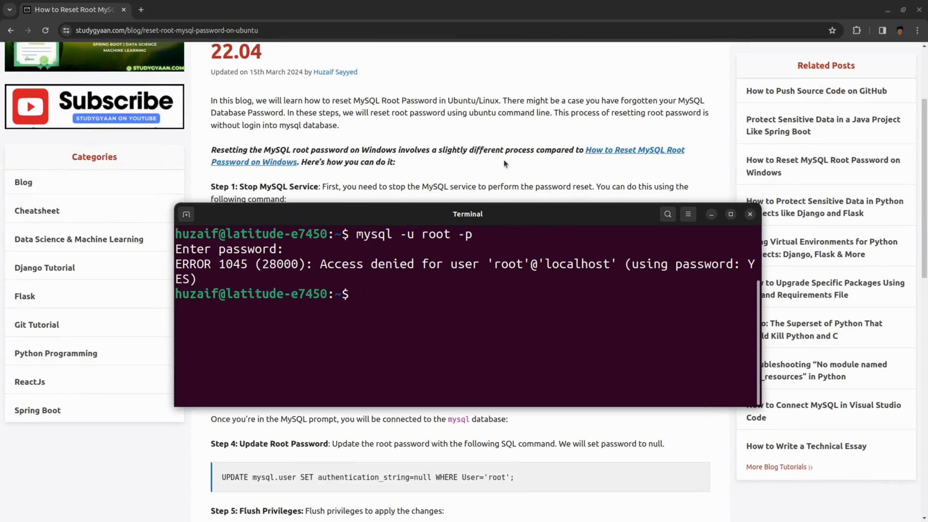
scroll("down", 3)
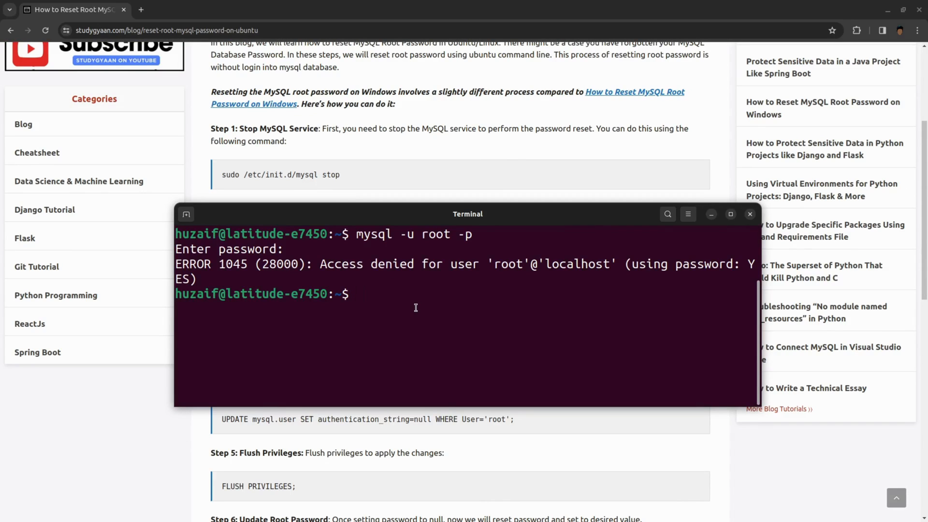
Stop the MySQL service with sudo /etc/init.d/mysql stop.
type("sudo")
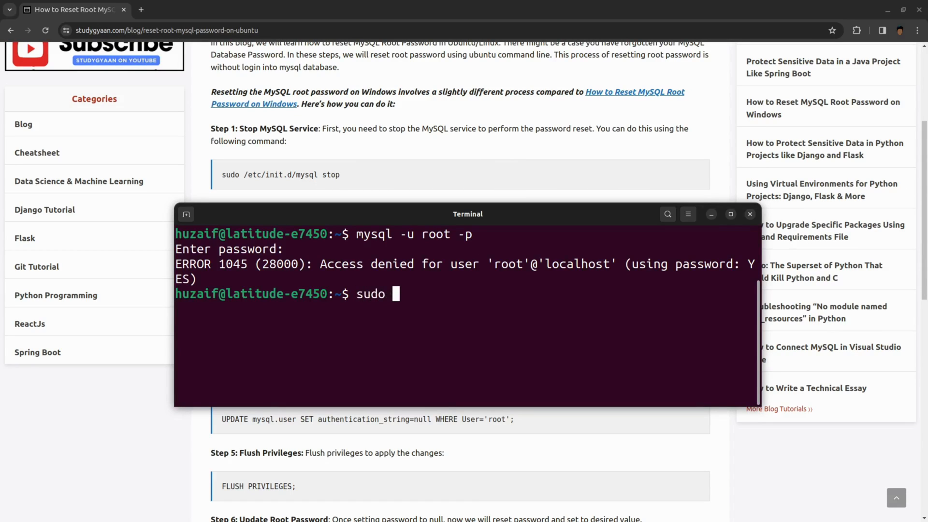
type("/")
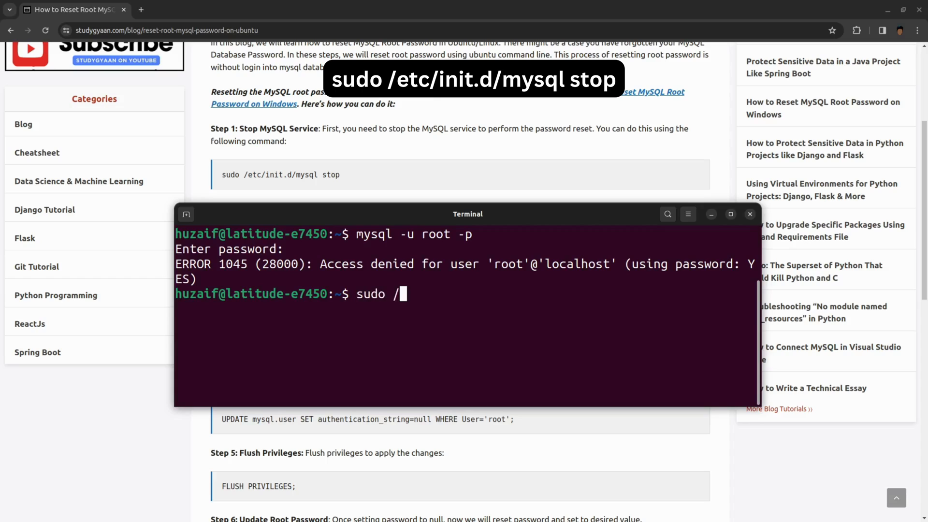
type("etc")
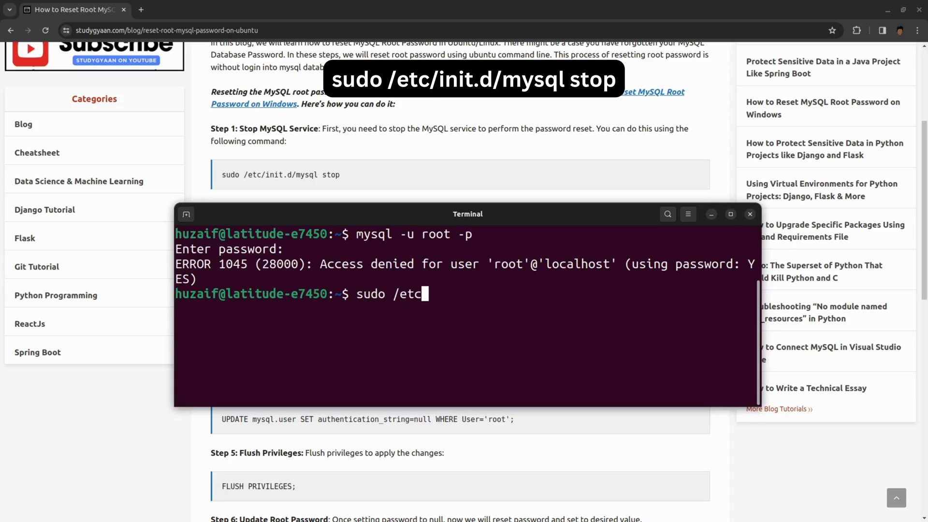
type("/init")
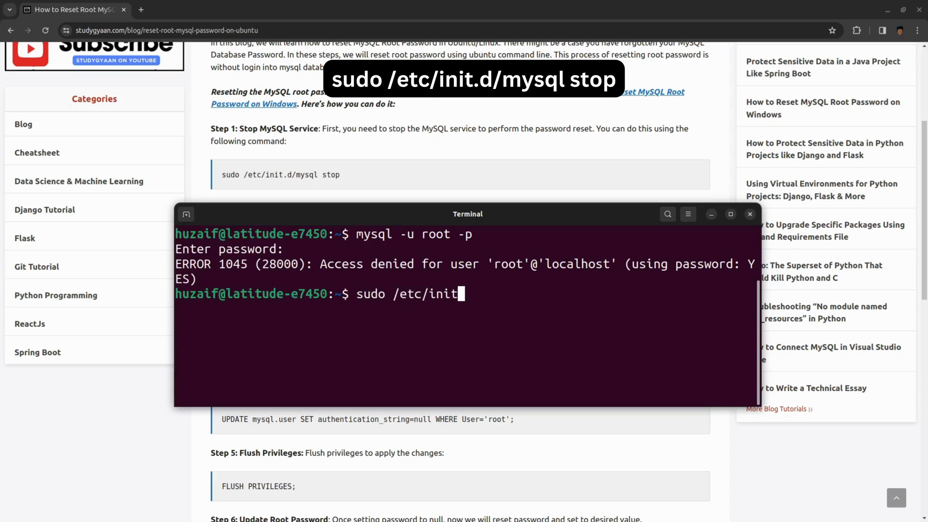
type(".d")
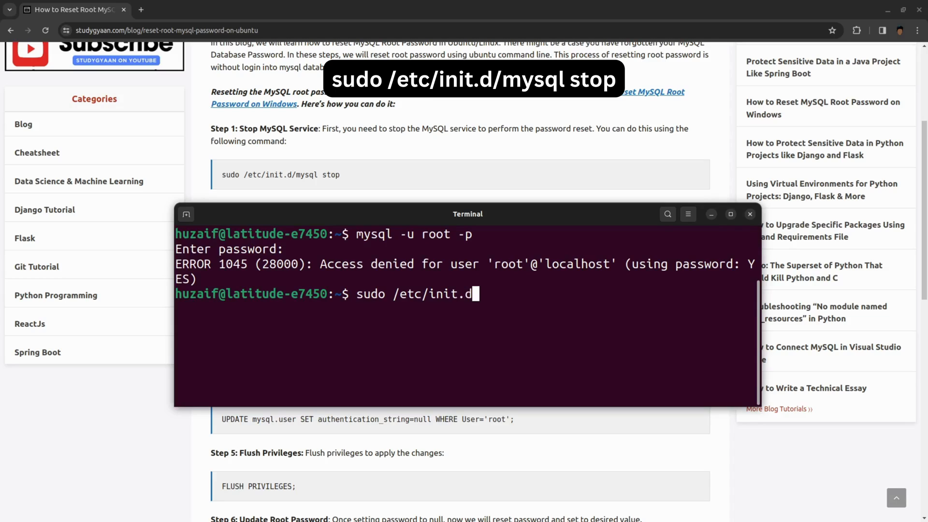
type("/mysql stop")
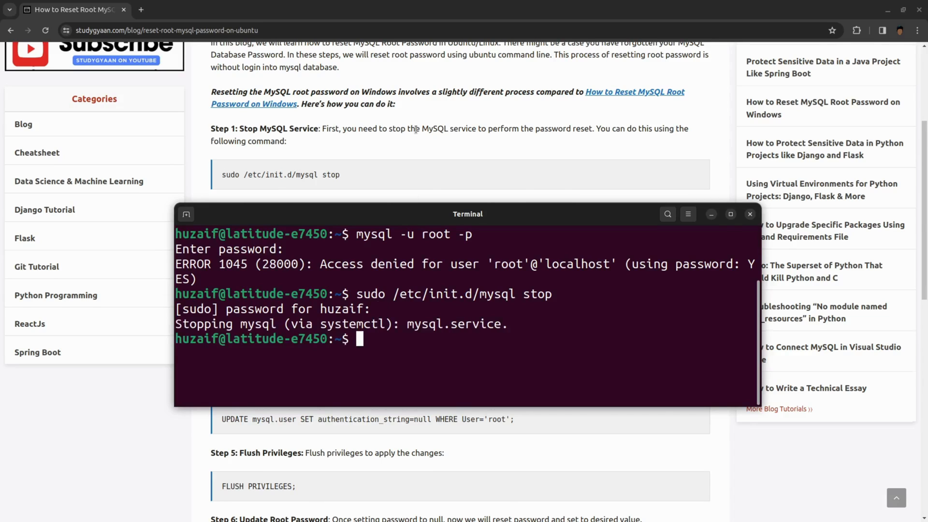
Create the /var/run/mysqld directory with sudo mkdir.
scroll("down", 3)
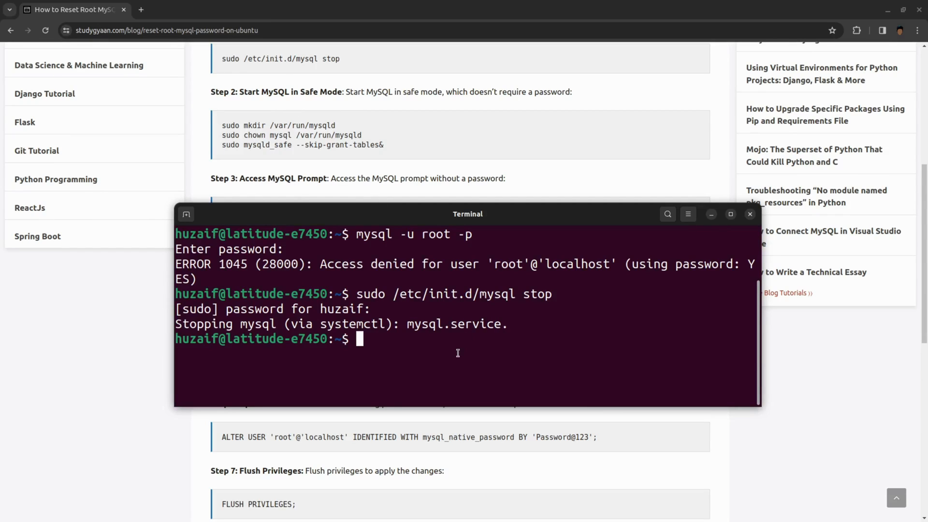
type("sudo")
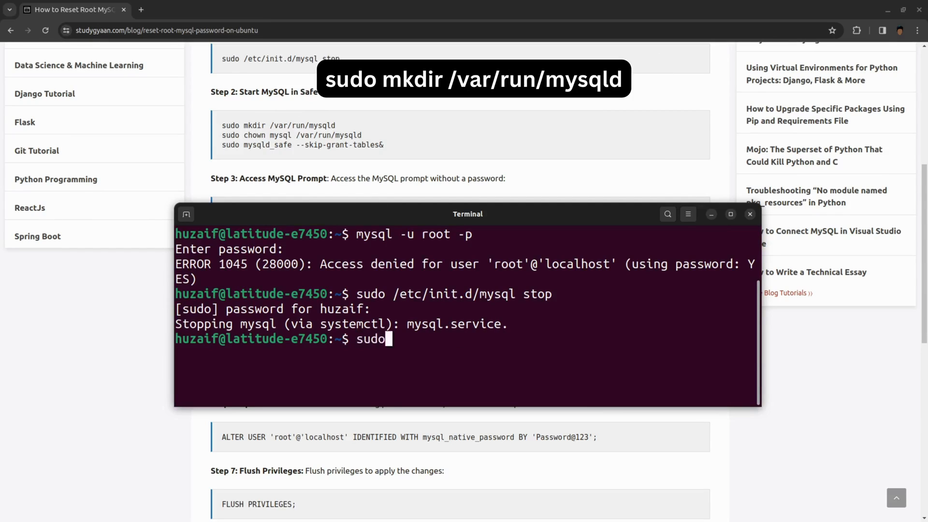
type("mkdir")
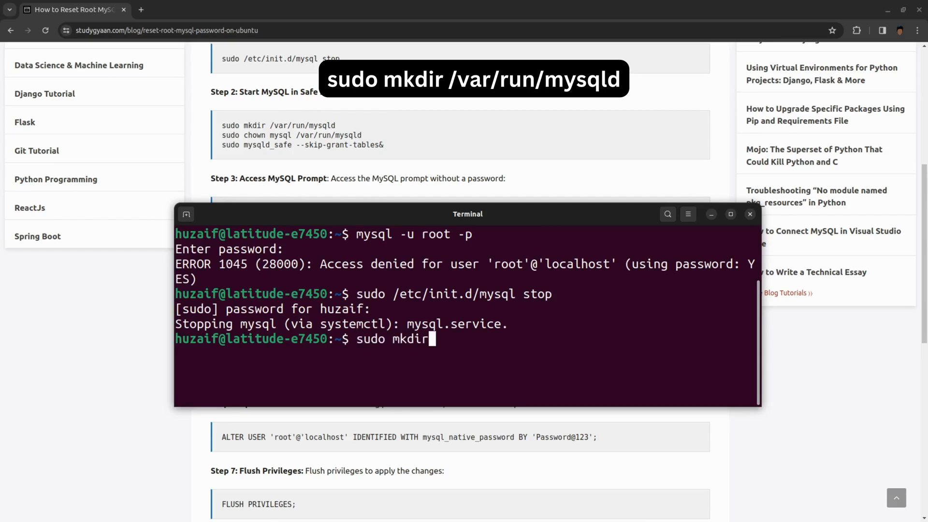
type("/va")
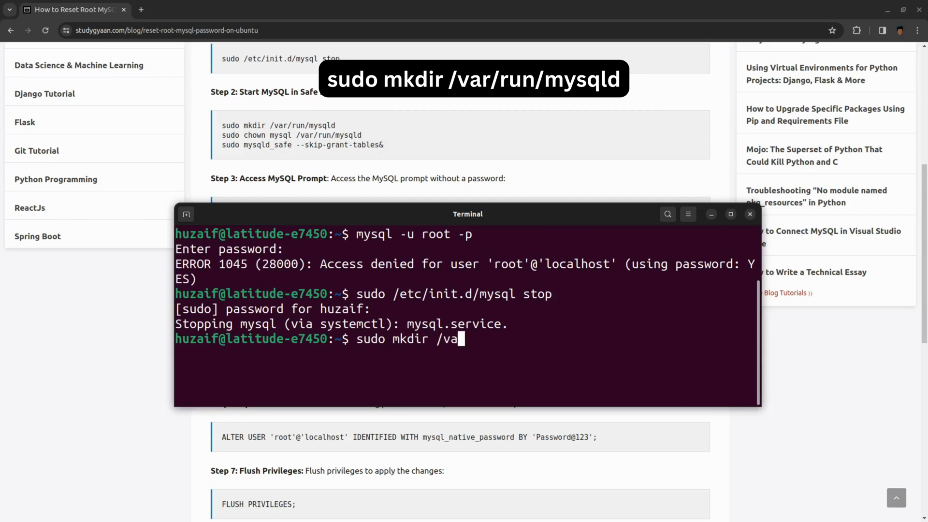
type("r/run")
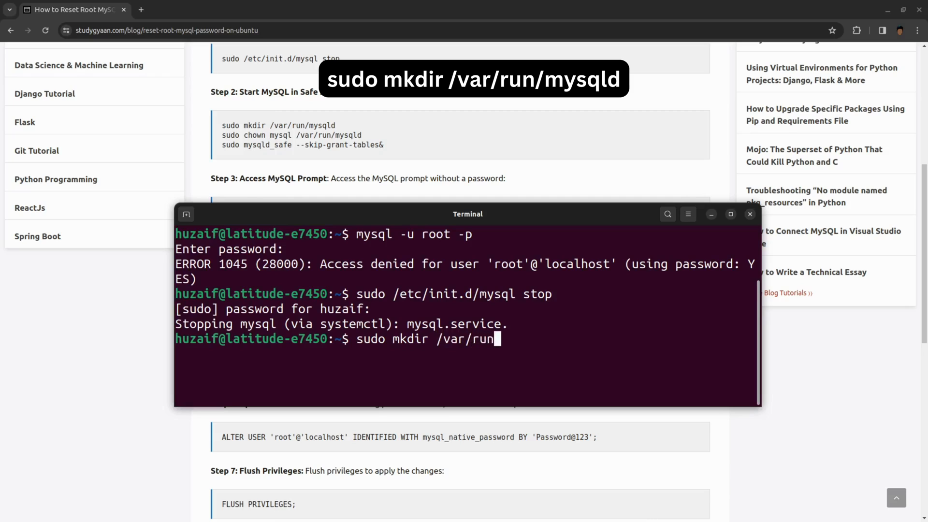
type("mysqld")
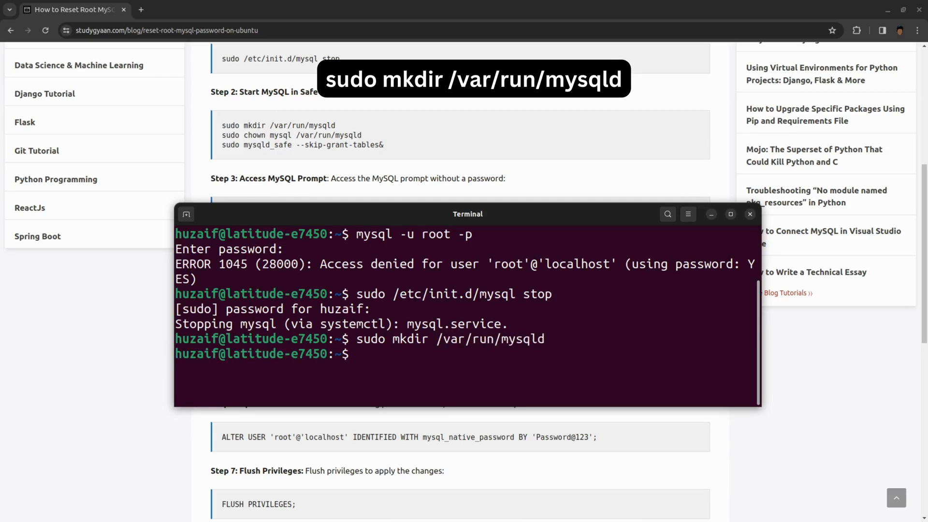
Make mysql the owner of /var/run/mysqld.
type("sudo")
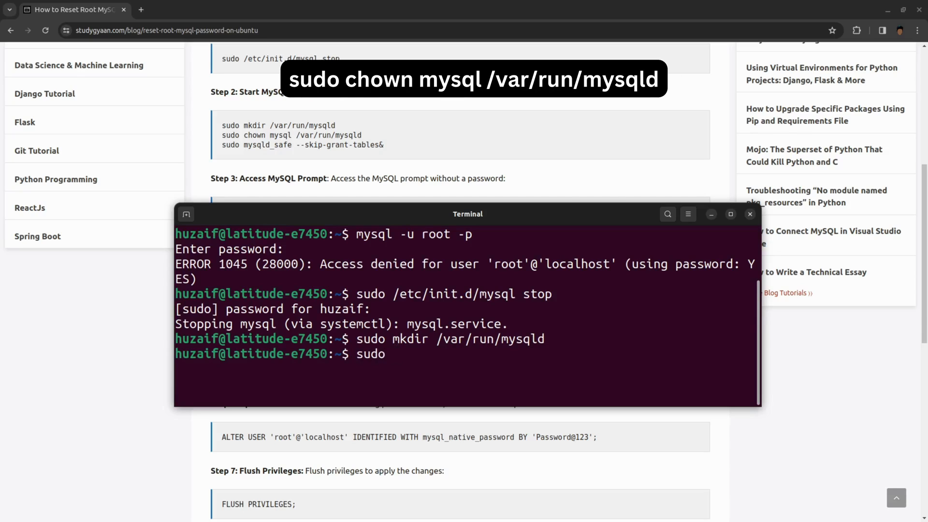
type("chown")
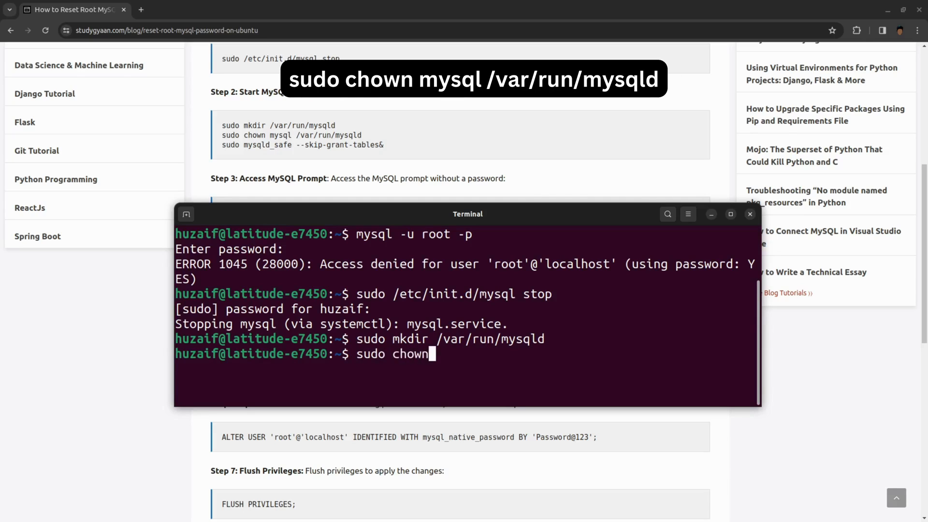
type("mysql /var")
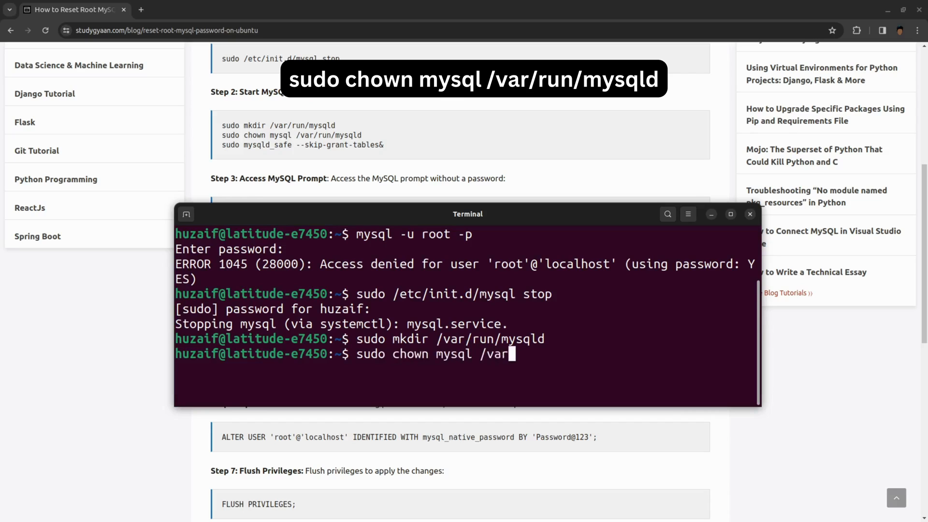
type("/run")
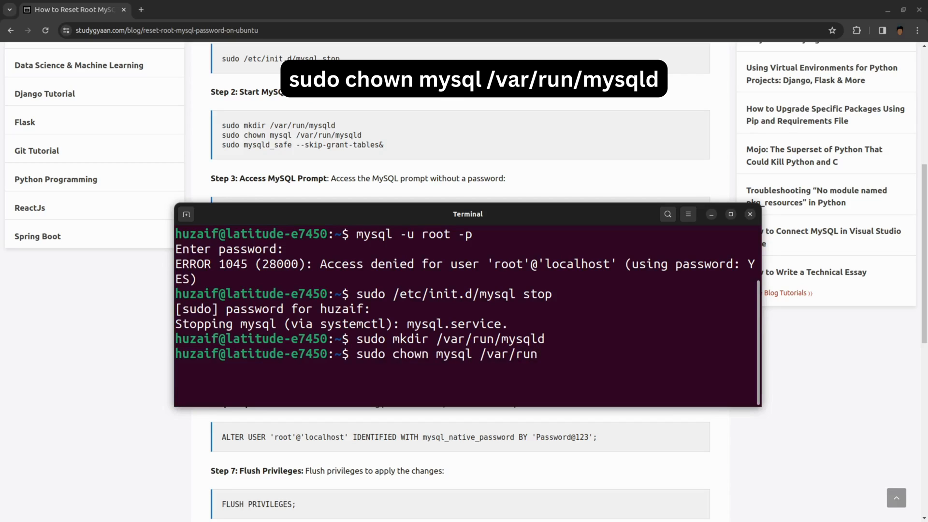
type("/mysqld")
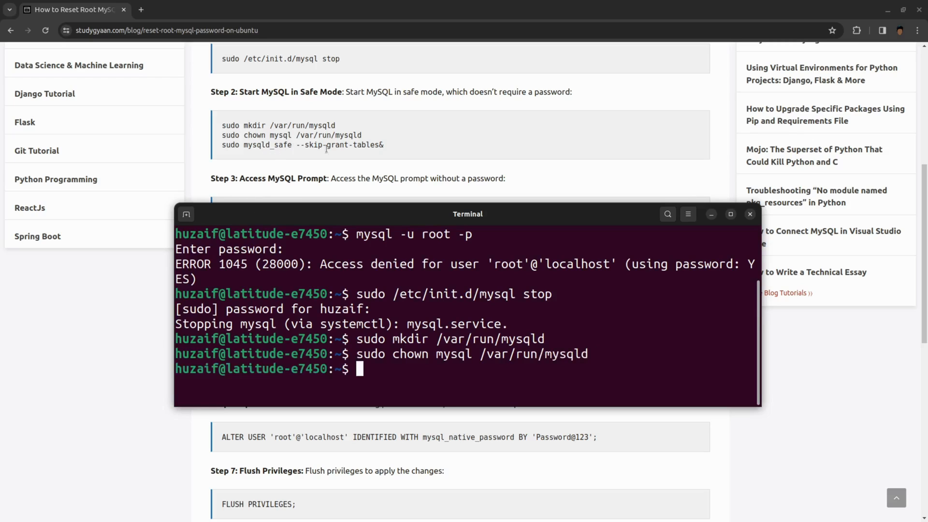
Start mysqld_safe in the background with --skip-grant-tables.
type("sudo mysqld_")
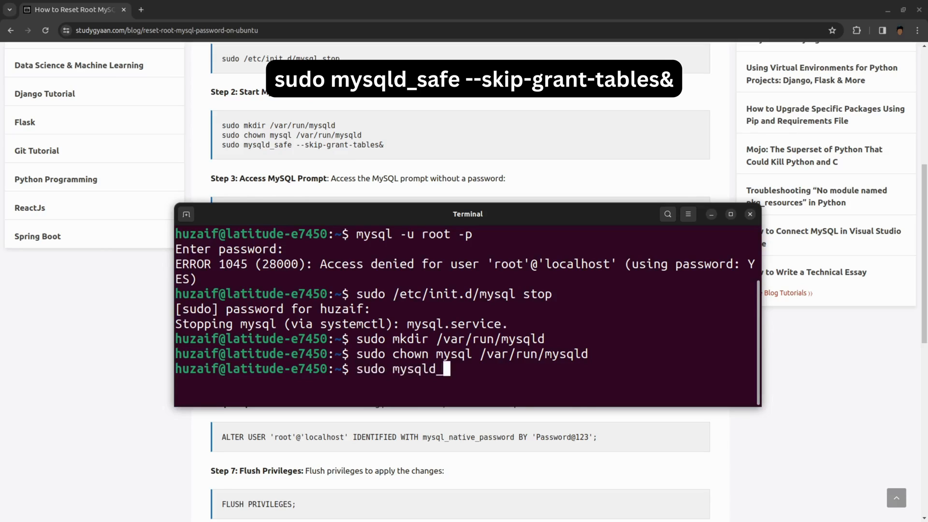
type("safe")
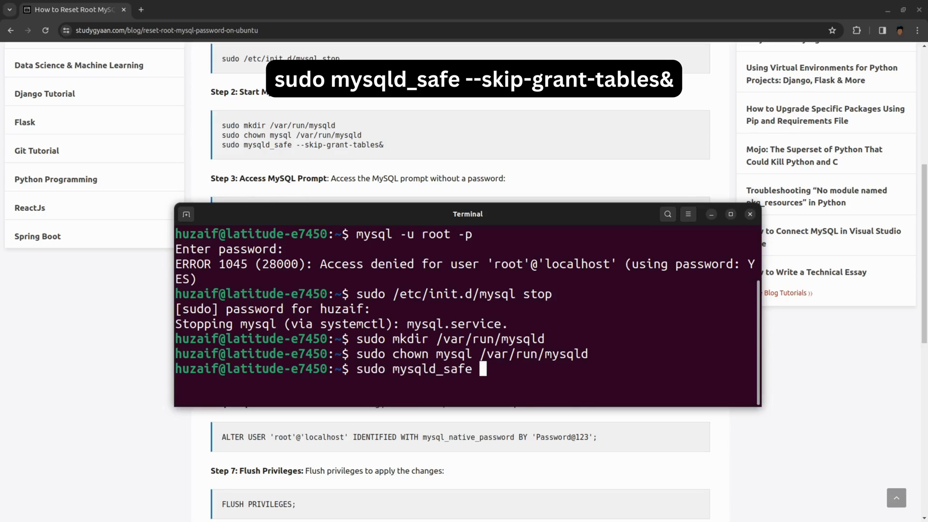
type("--skip-")
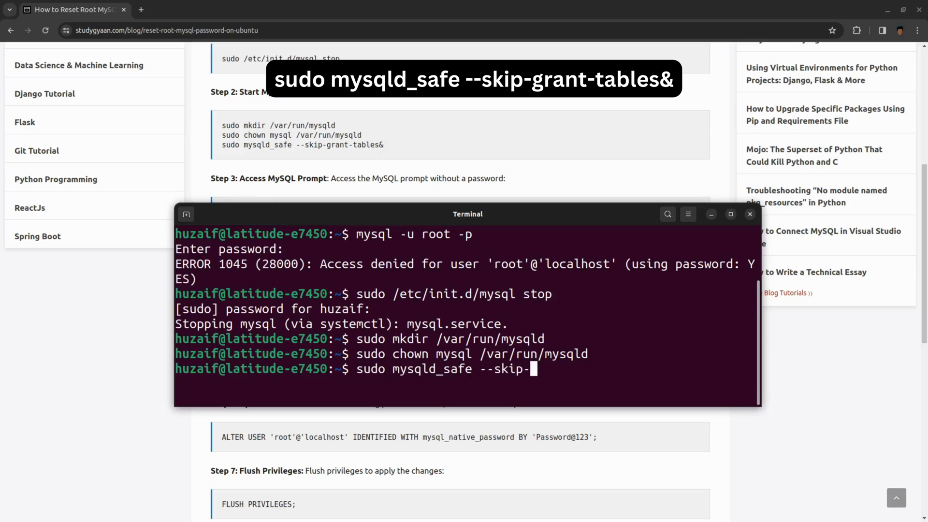
type("grant-tables&")
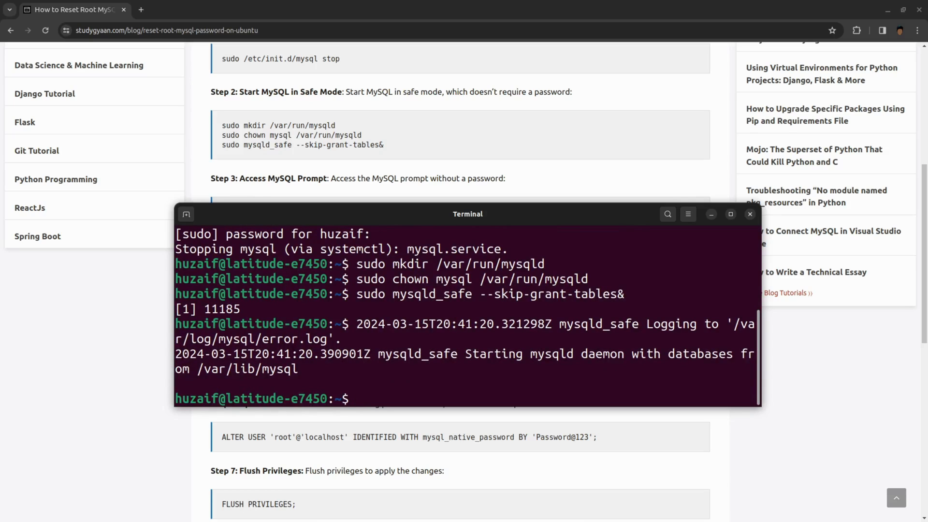
Enter the mysql database as root without a password using sudo mysql --user=root mysql.
scroll("down", 3)
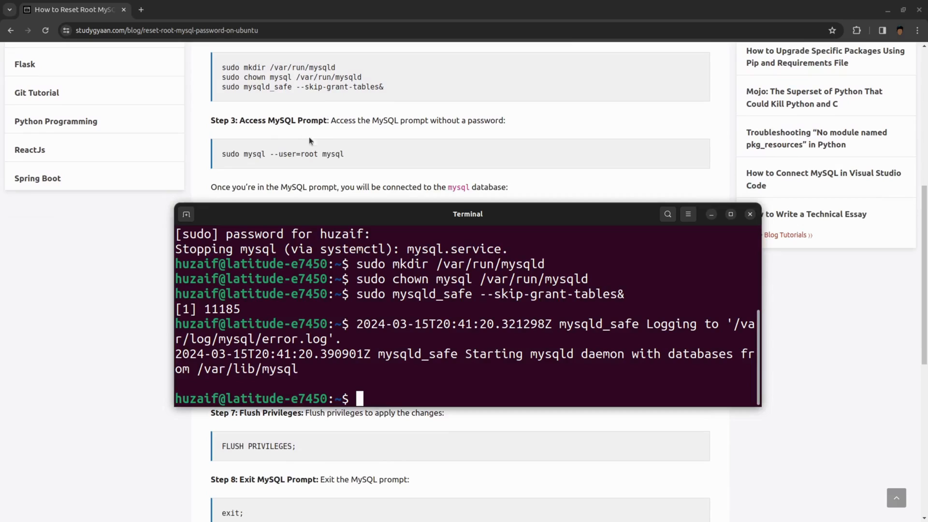
type("sudo mysql")
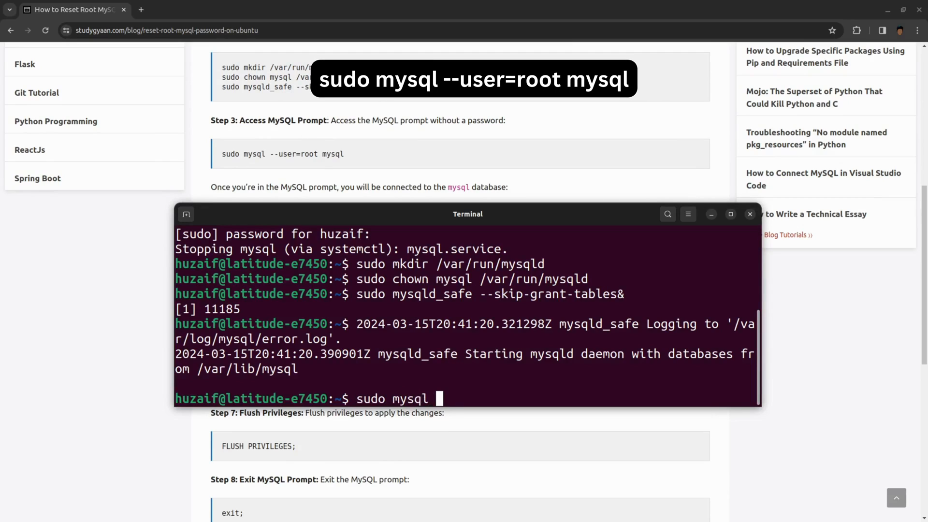
type("--user")
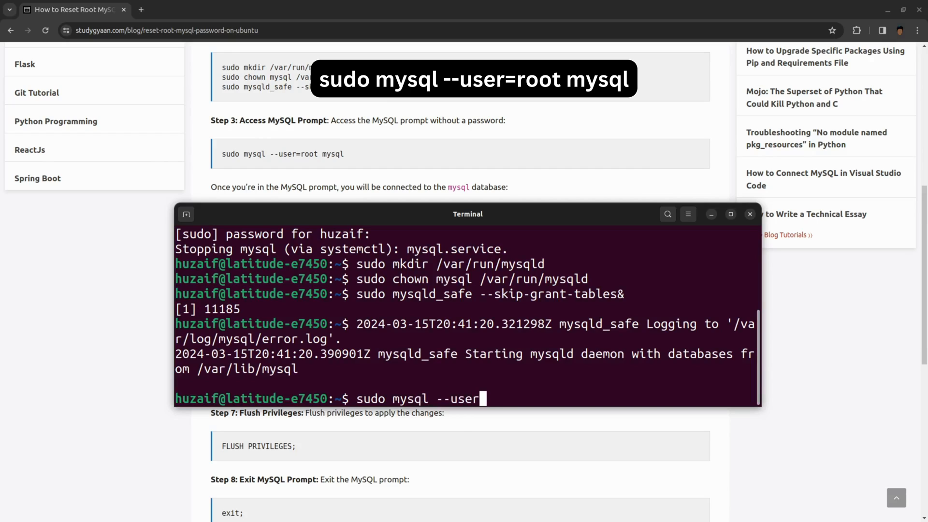
type("=root")
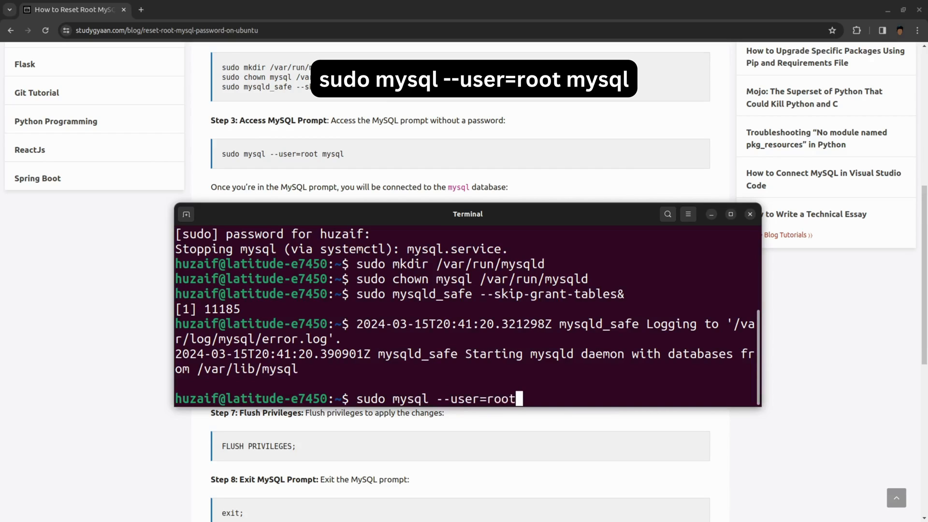
type("mysql")
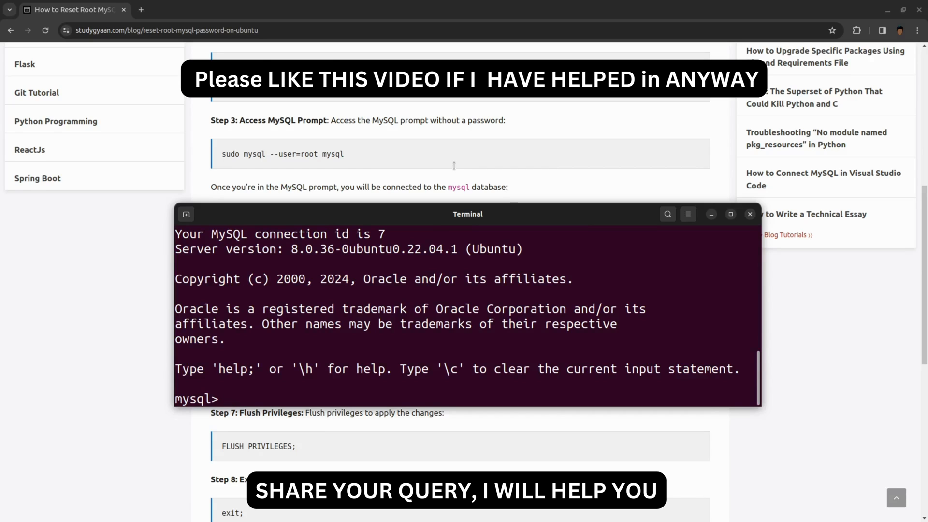
Run UPDATE mysql.user SET authentication_string=null WHERE User='root', changing one row.
scroll("down", 3)
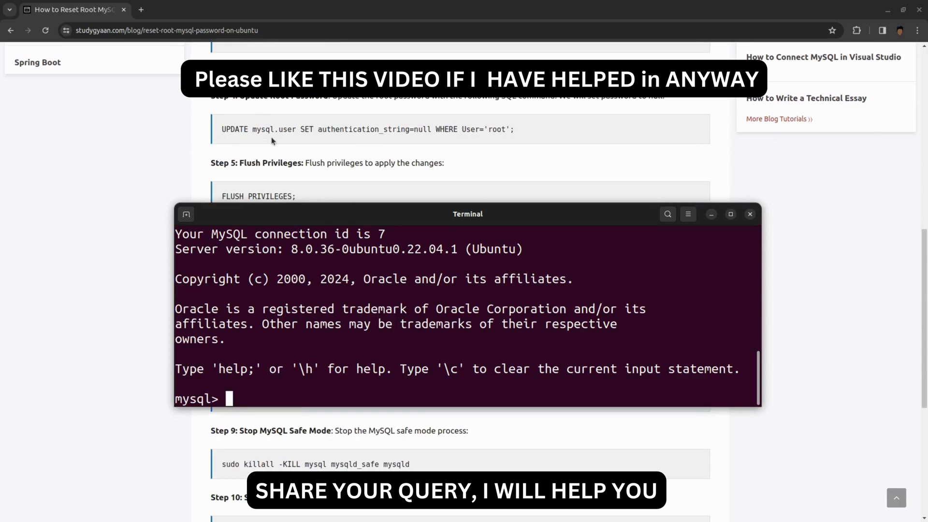
mouse_move(353, 143)
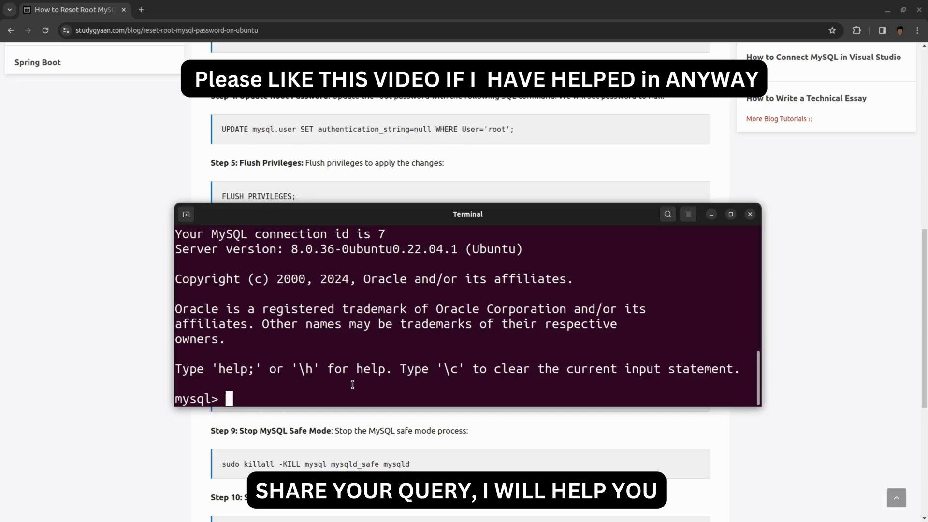
type("update")
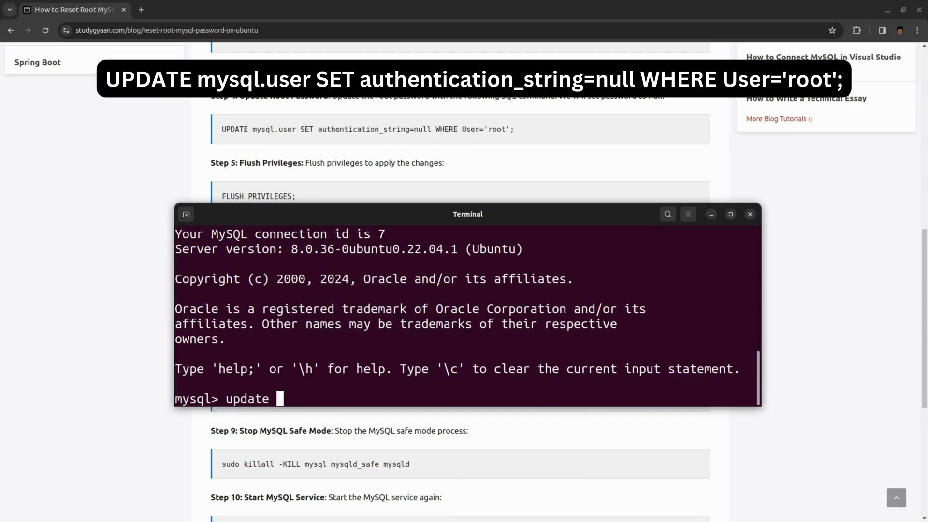
type("UPD")
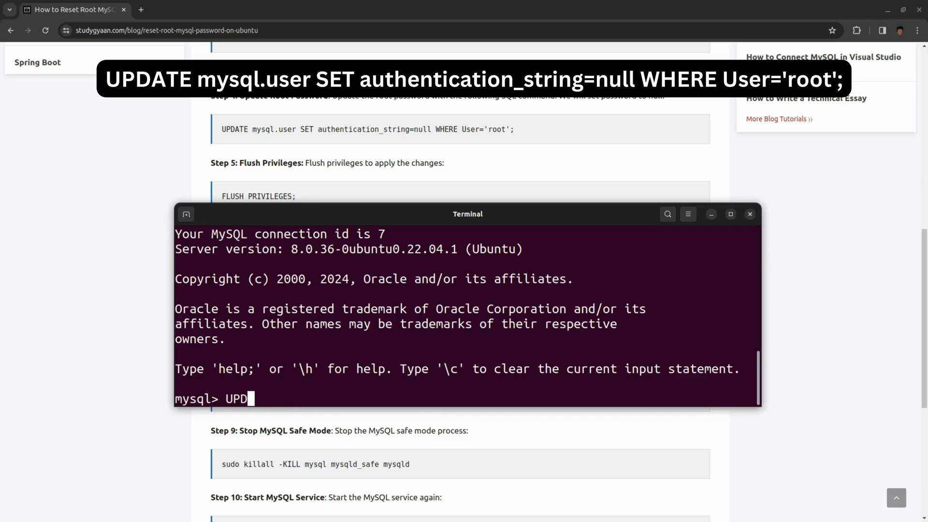
type("ATE mysq")
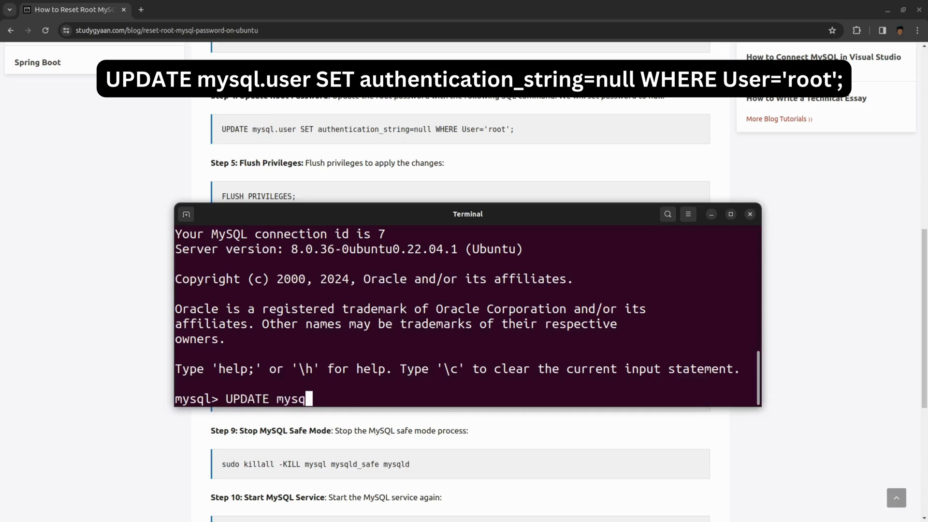
type("l.user")
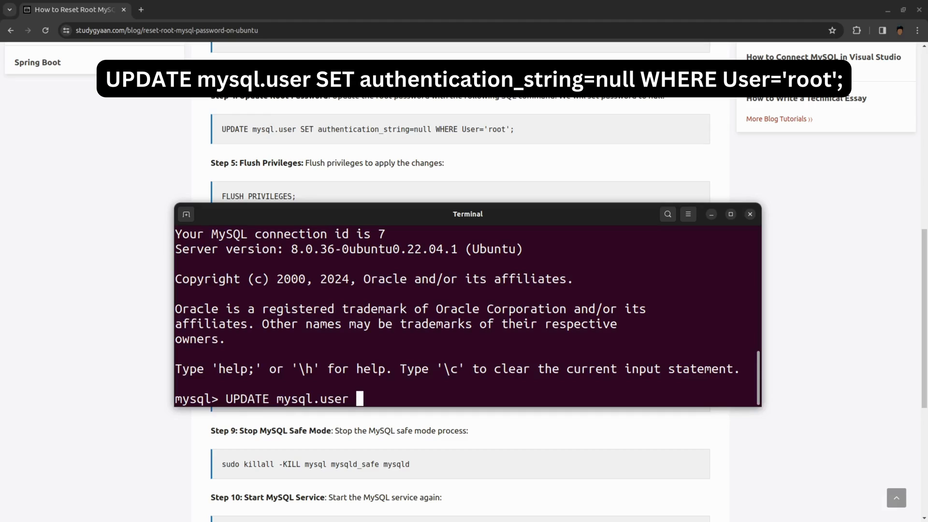
type("SET authe")
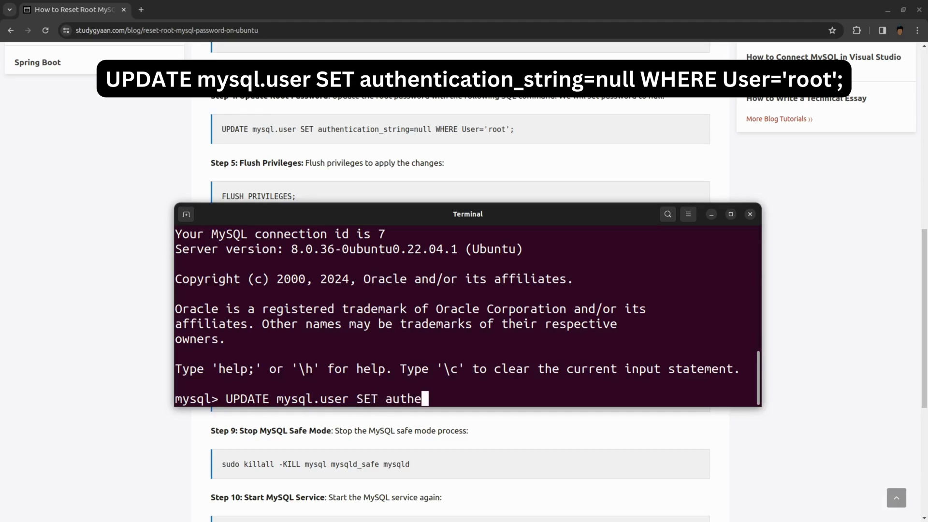
type("nticatio")
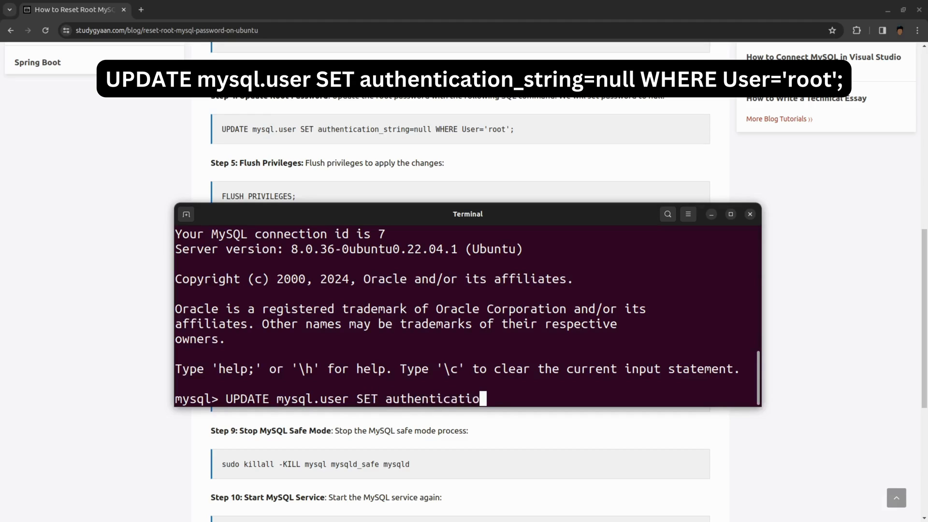
type("n_stri")
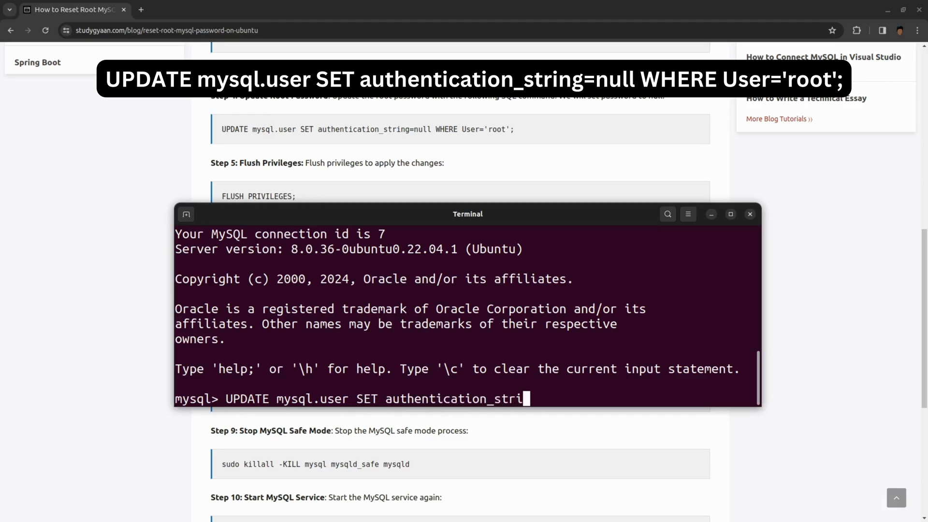
type("ng=n")
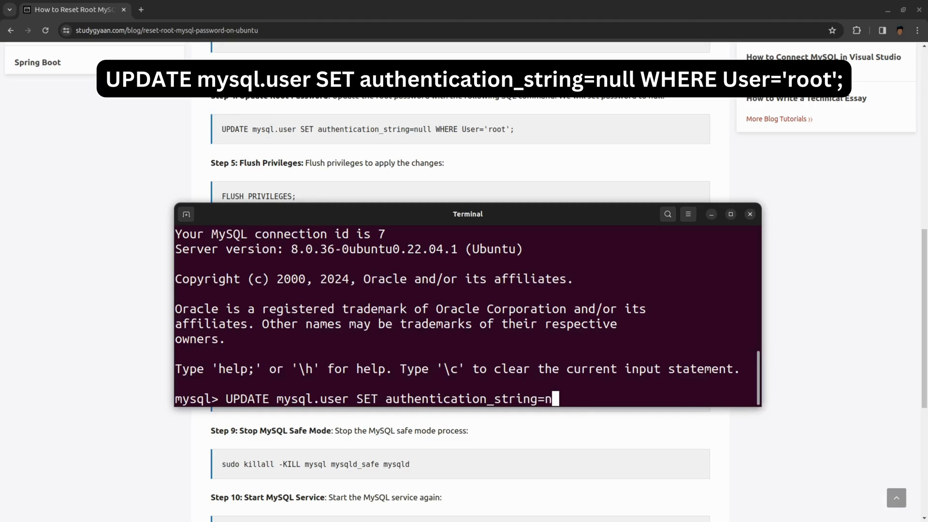
type("ull W")
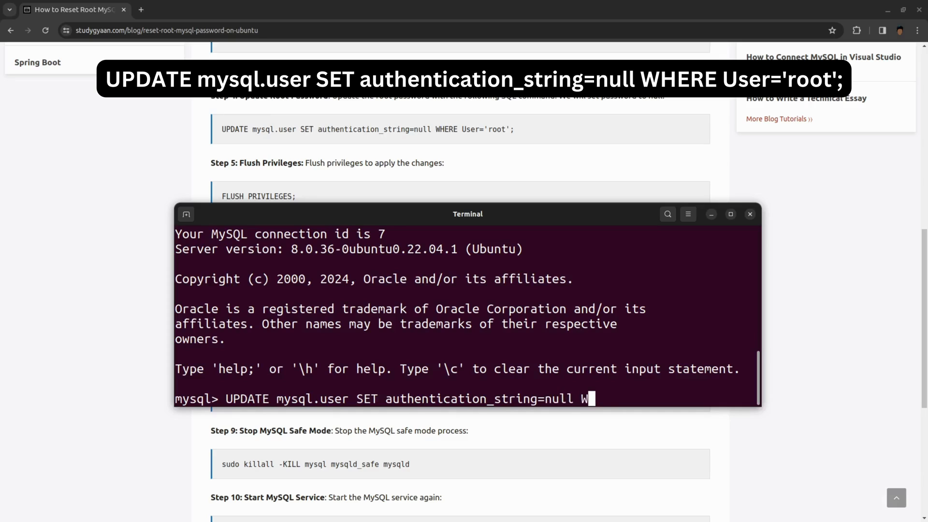
type("HERE u")
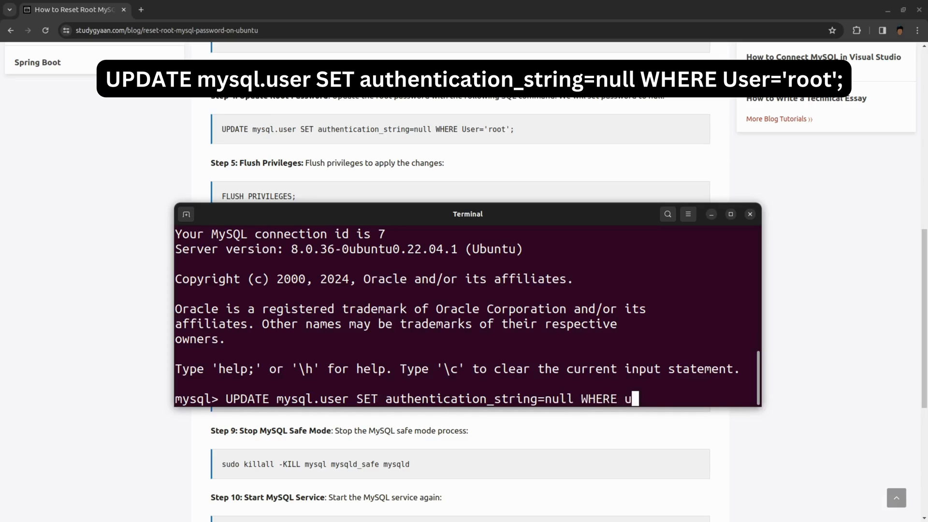
type("ser")
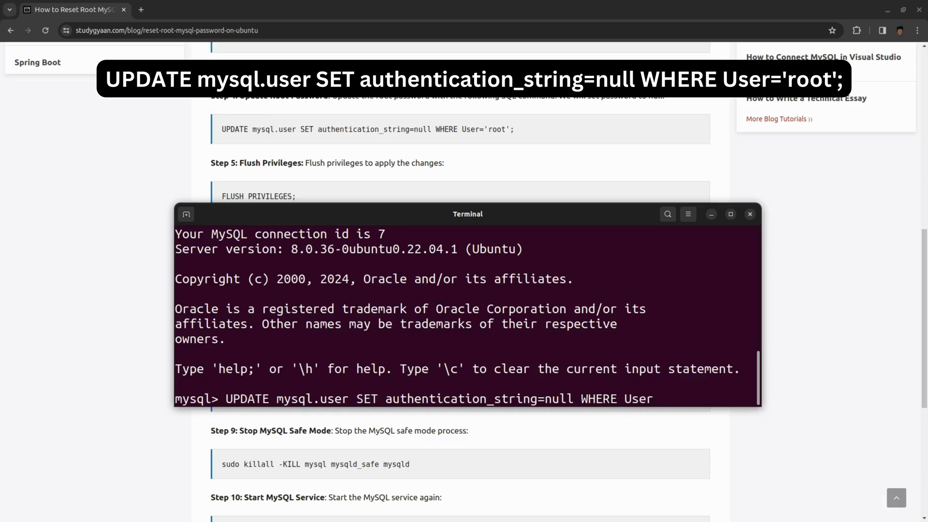
type("='r")
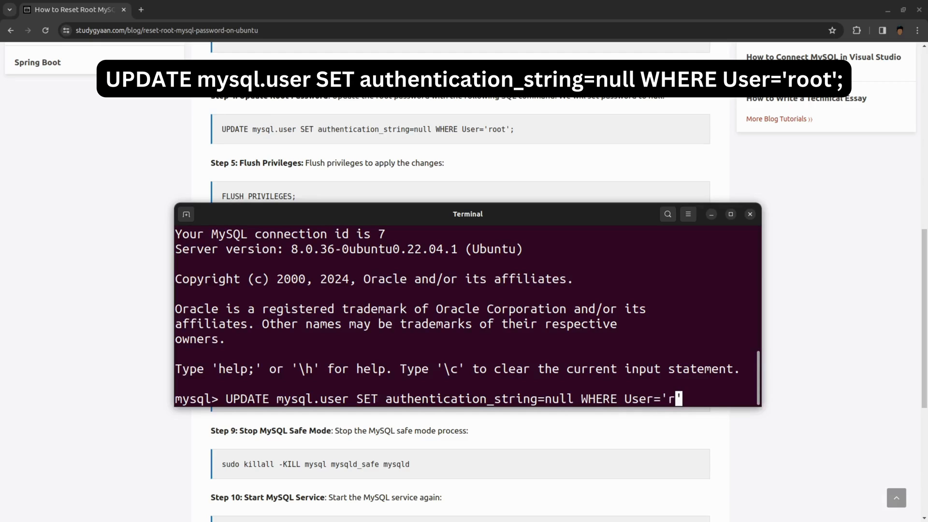
type("oot';")
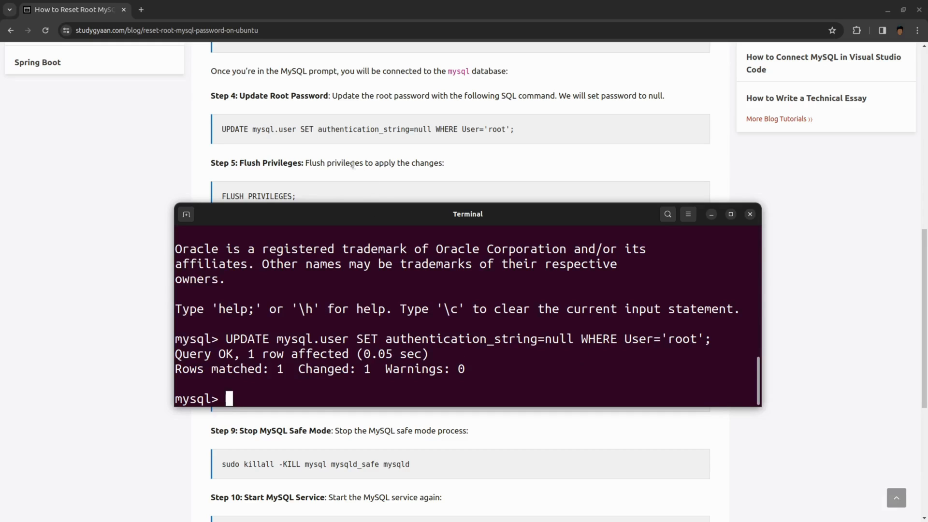
scroll("down", 3)
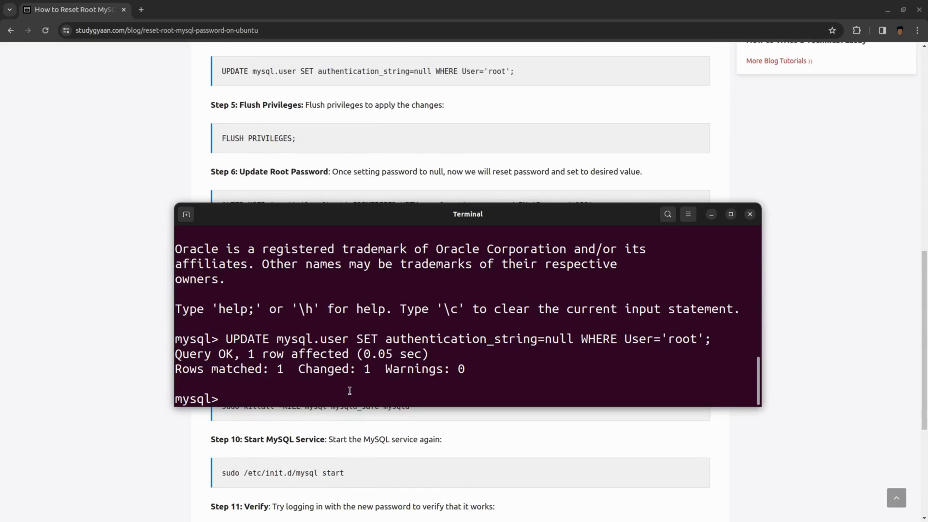
Run FLUSH PRIVILEGES; at the mysql> prompt, getting Query OK with 0 rows affected.
type("FLUSH")
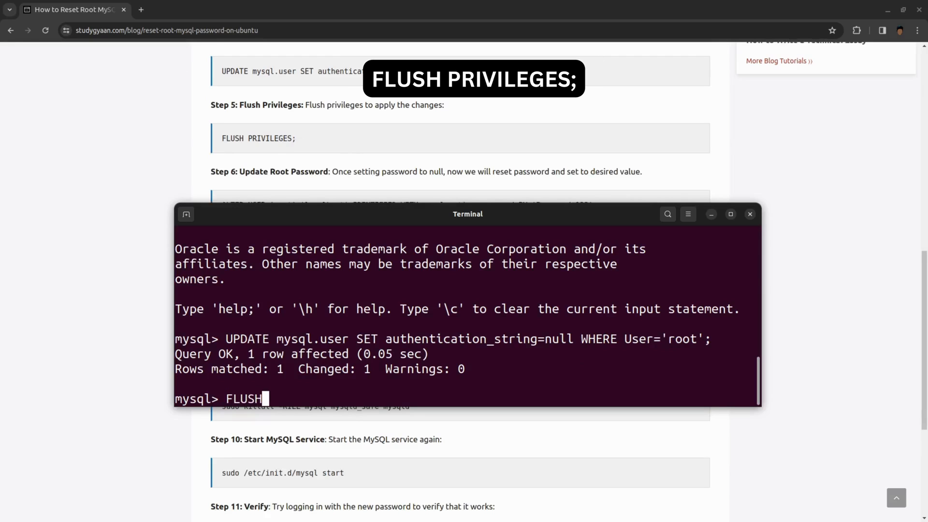
type("PRIV")
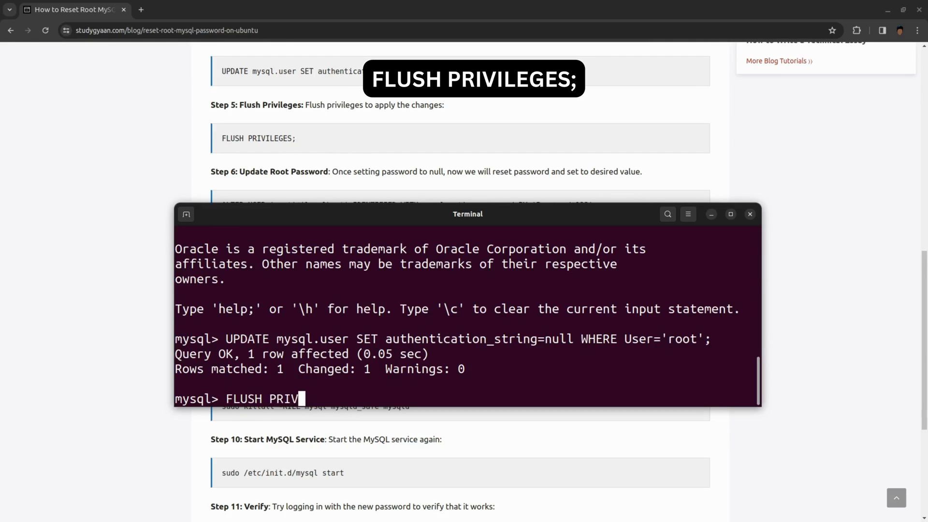
type("ILEGES;")
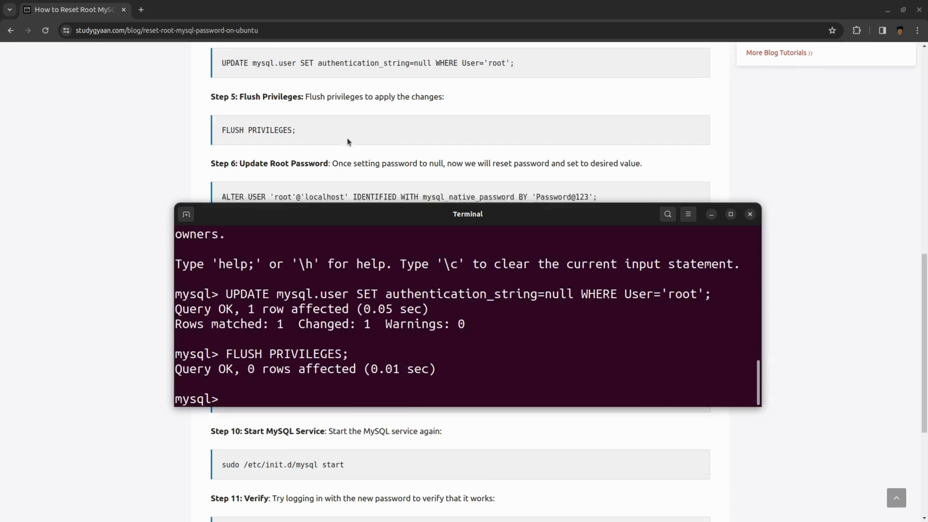
scroll("down", 3)
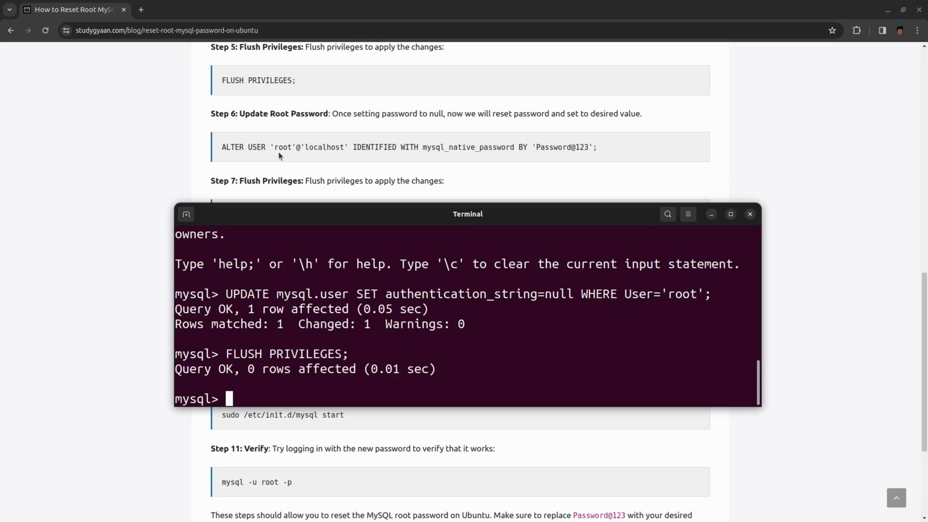
type("A")
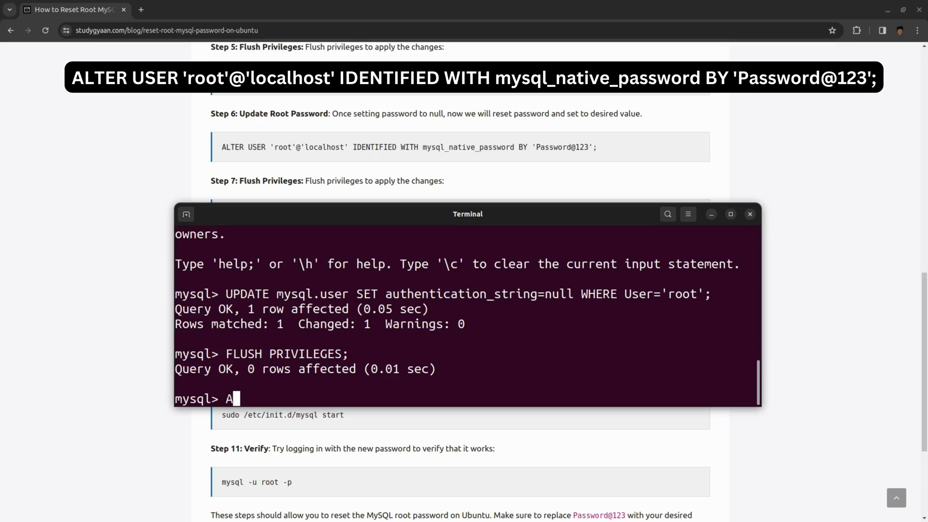
type("LTER")
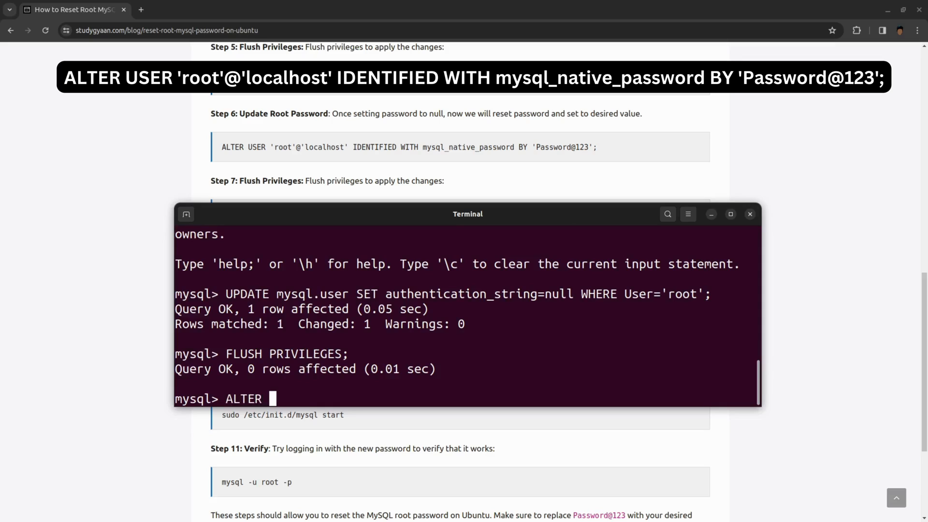
type("USER ''")
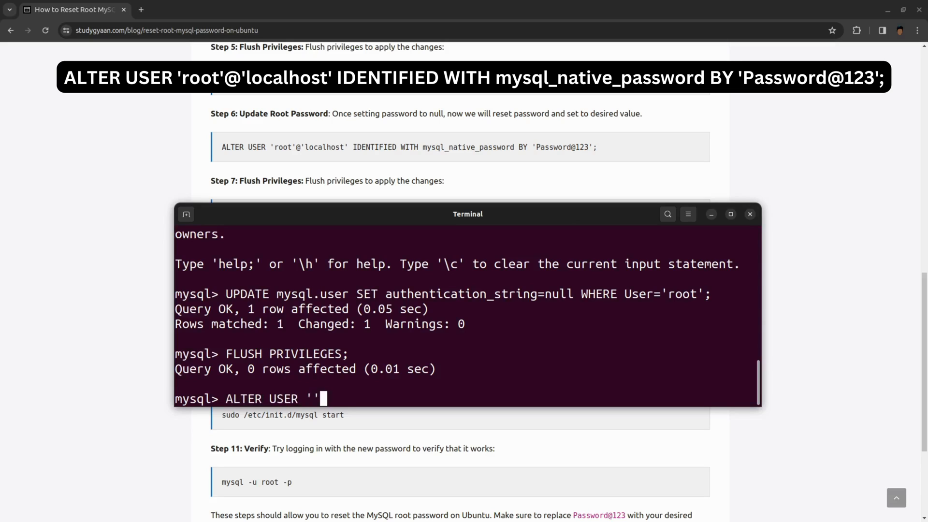
type("root")
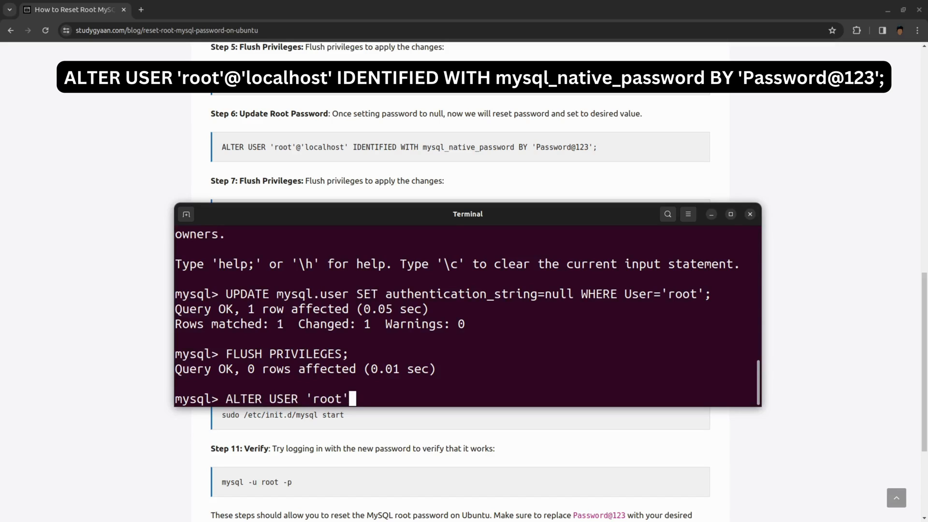
type("@'")
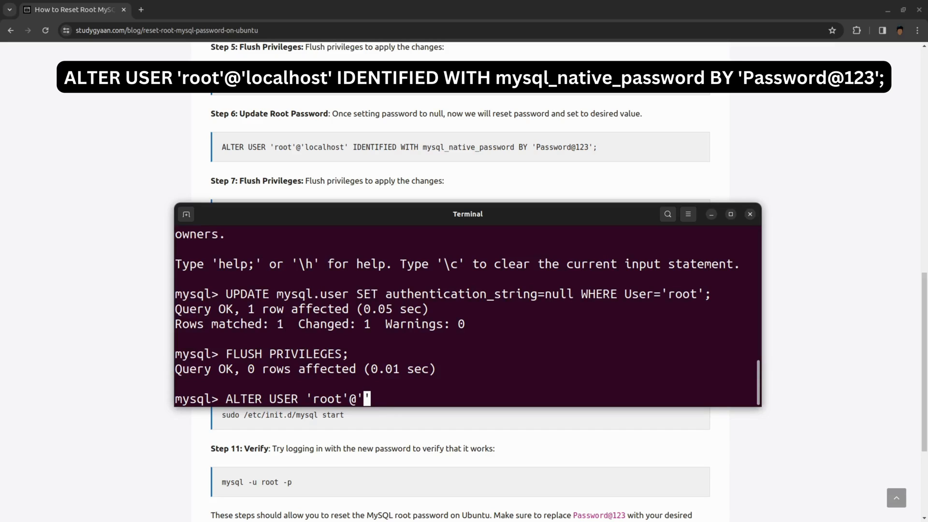
type("localhost")
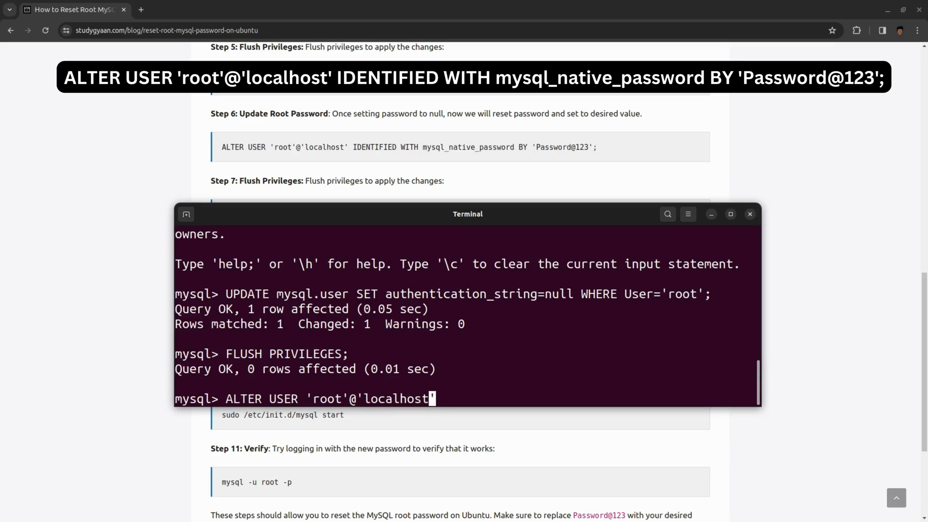
type("I")
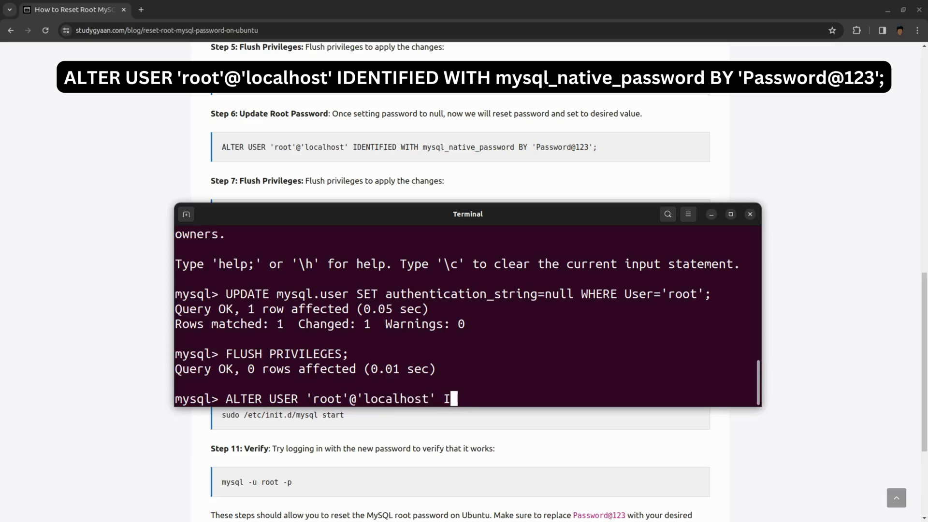
type("DENTIFI")
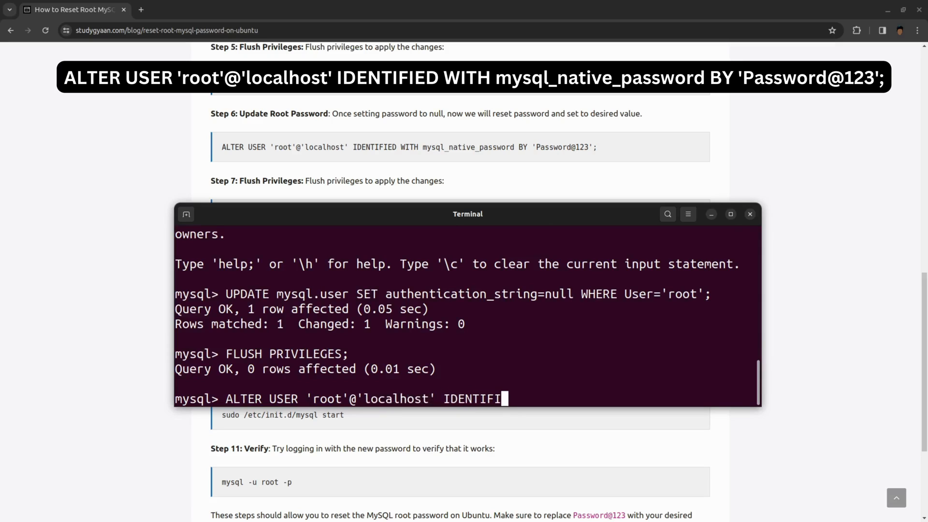
type("ED W")
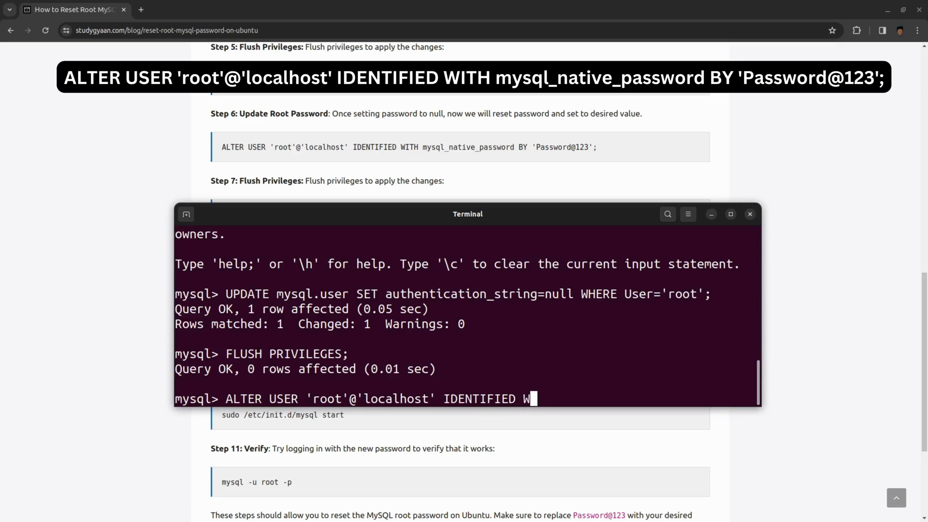
type("ITH mysql")
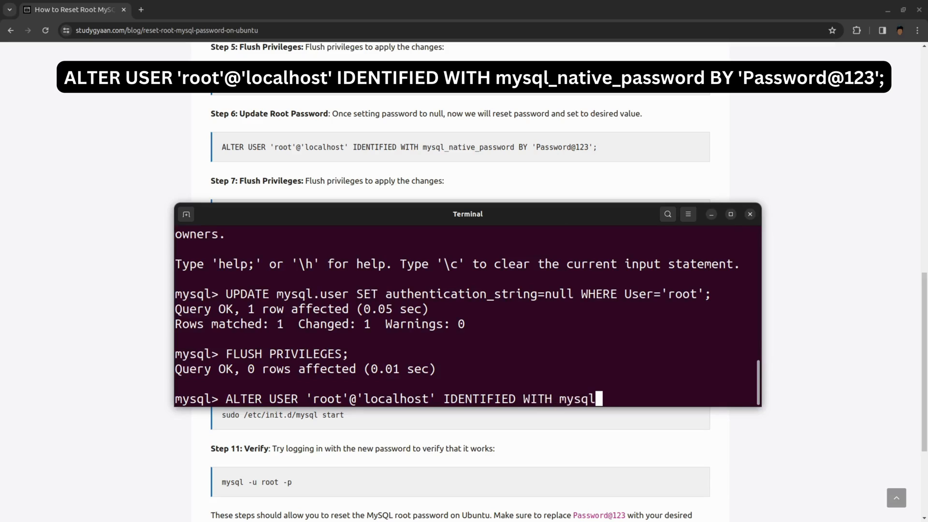
type("_native_passw")
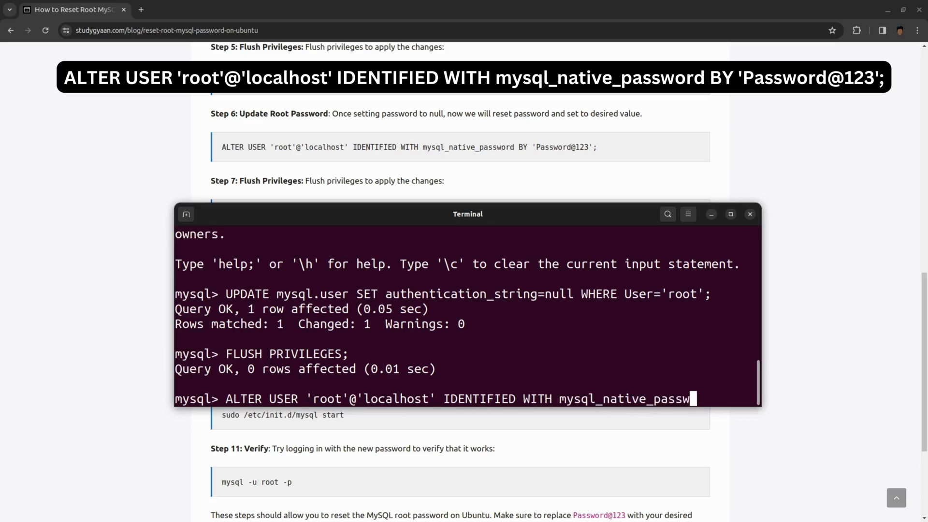
type("ord")
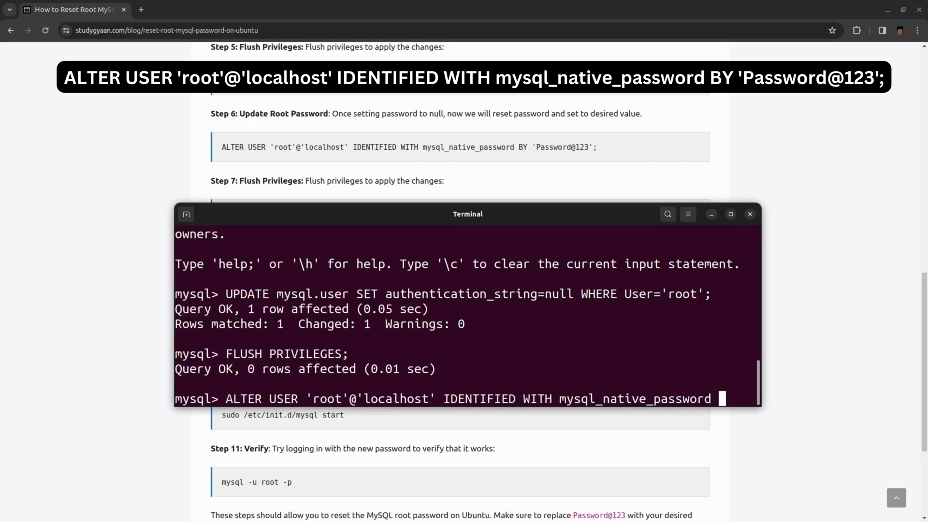
type("BY ''")
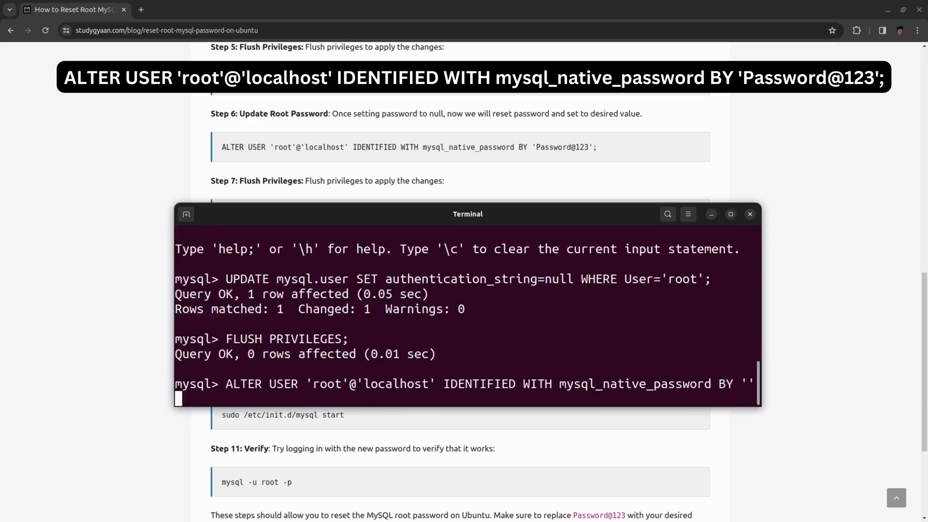
type(";")
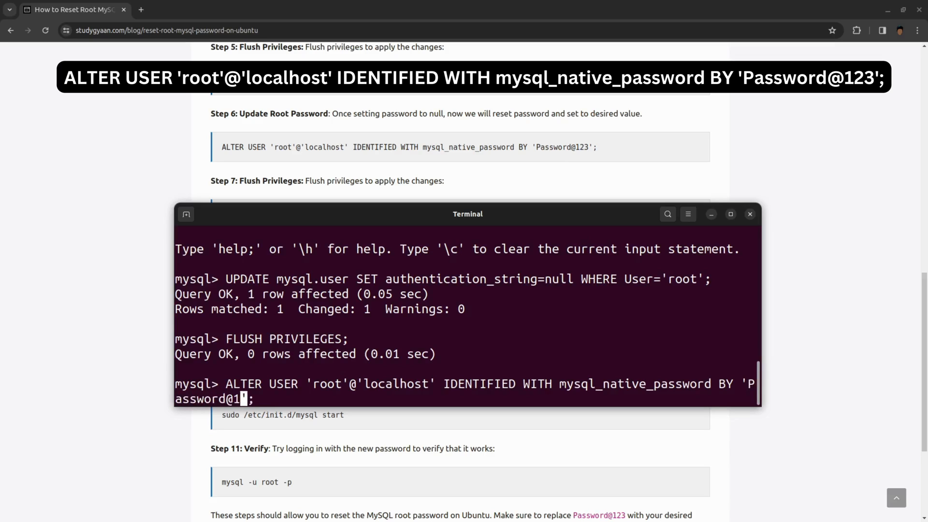
key("Enter")
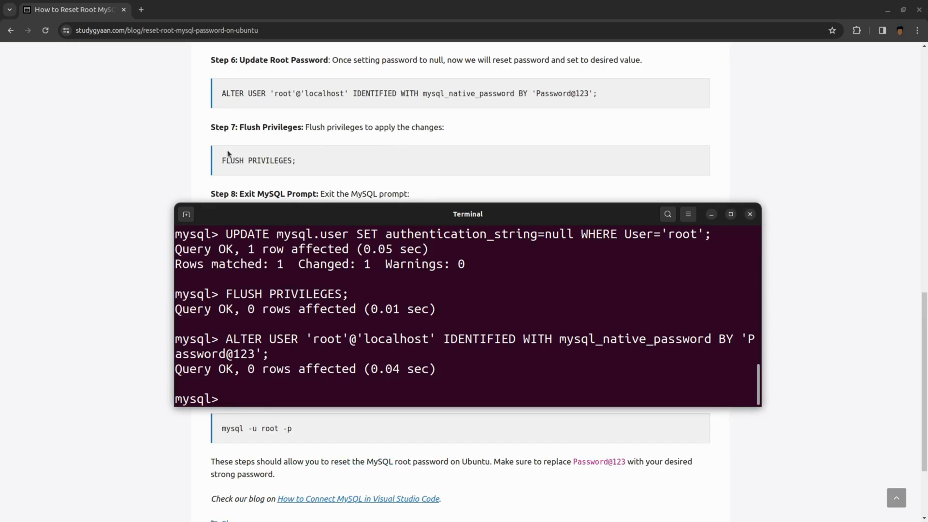
Flush privileges once more and exit the MySQL prompt with 'Bye'.
type("UPDATE mysql.user SET authentication_string=null WHERE User='root';")
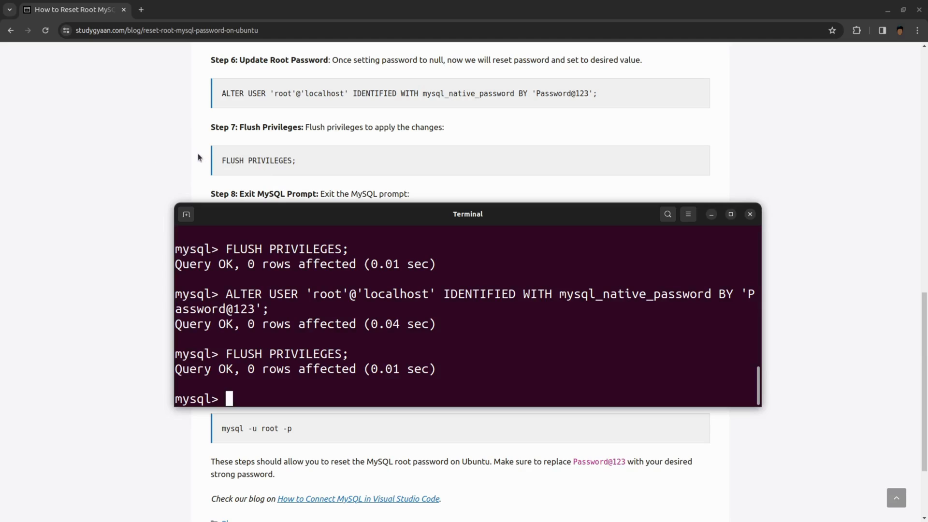
scroll("down", 3)
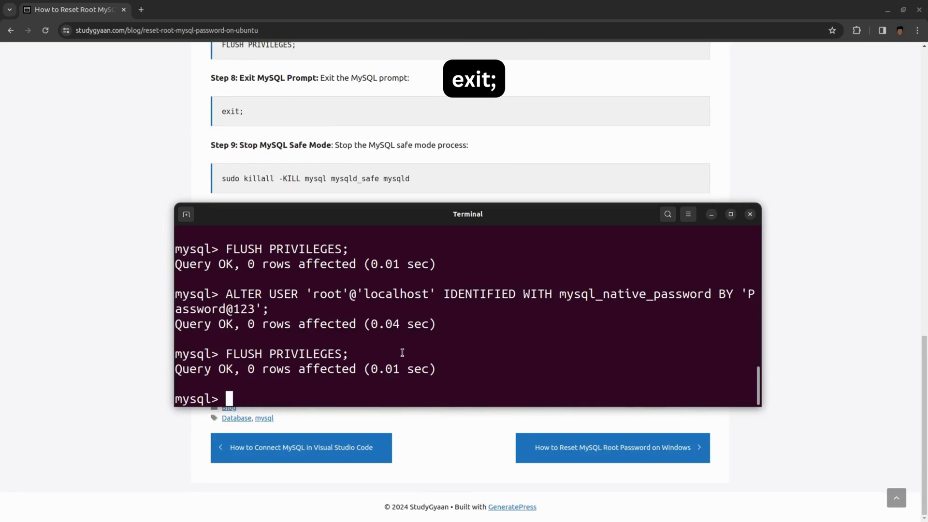
type("exit")
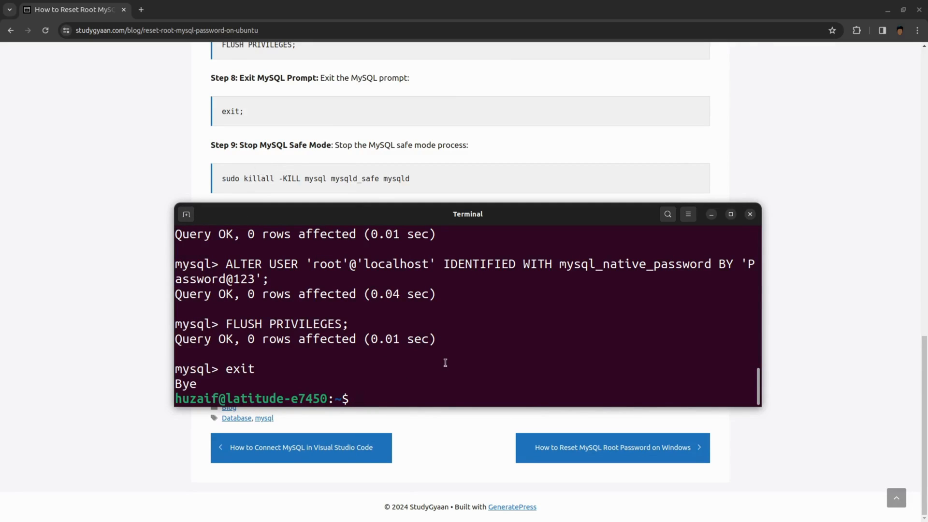
Kill the mysql, mysqld_safe and mysqld processes with sudo killall -KILL.
type("sudo")
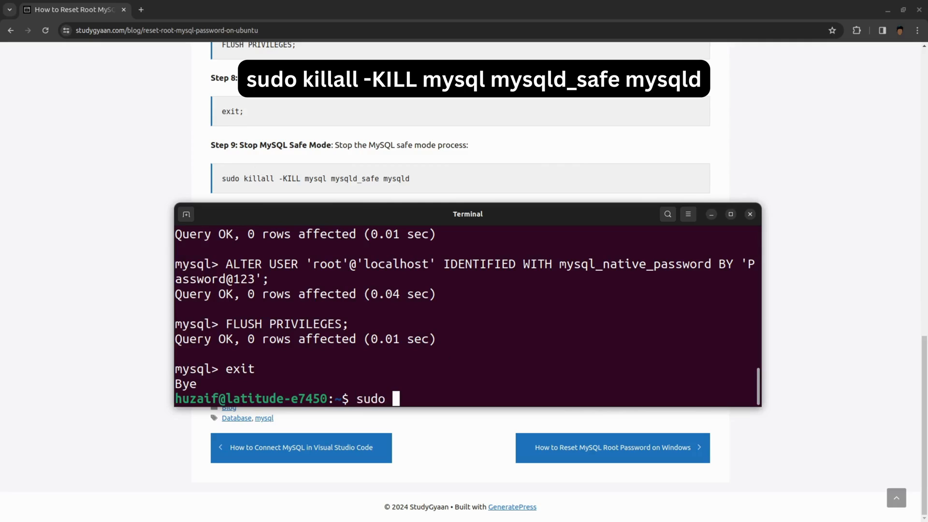
type("killall -K")
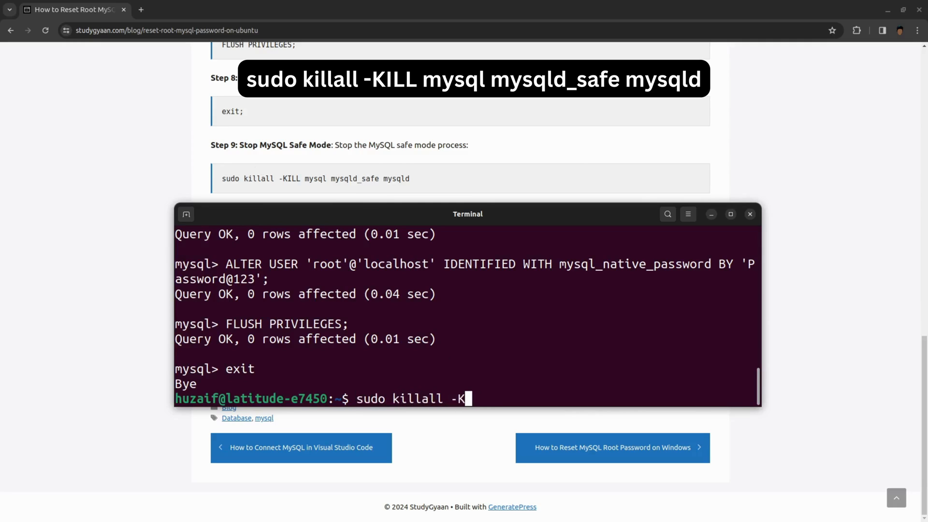
type("ILL mysql mys")
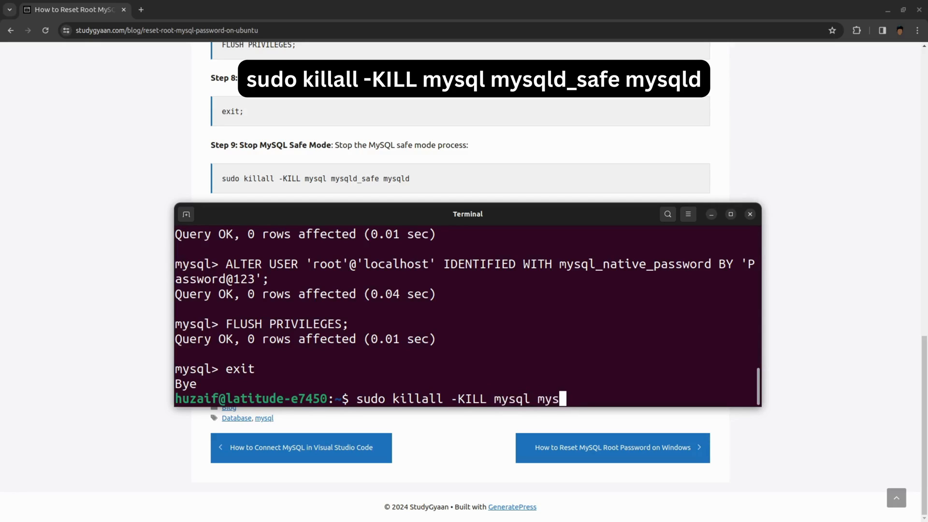
type("qld_")
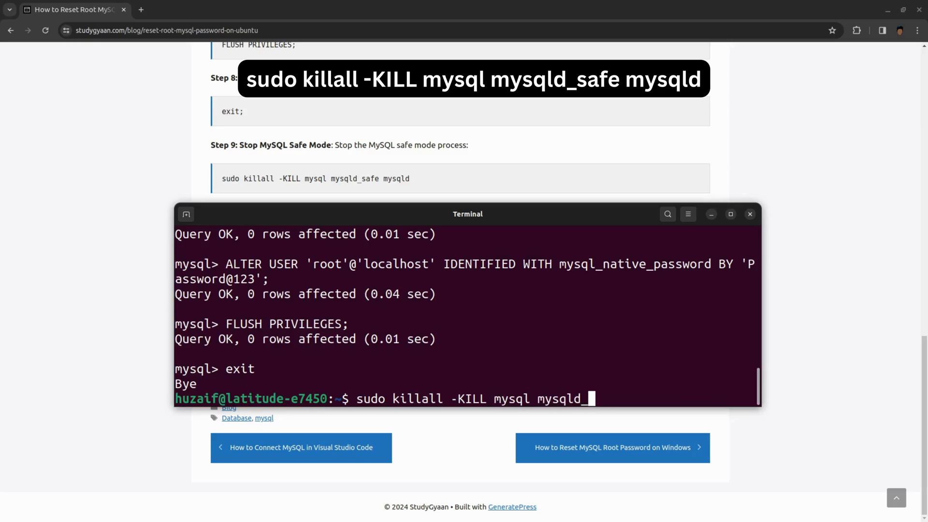
type("safe")
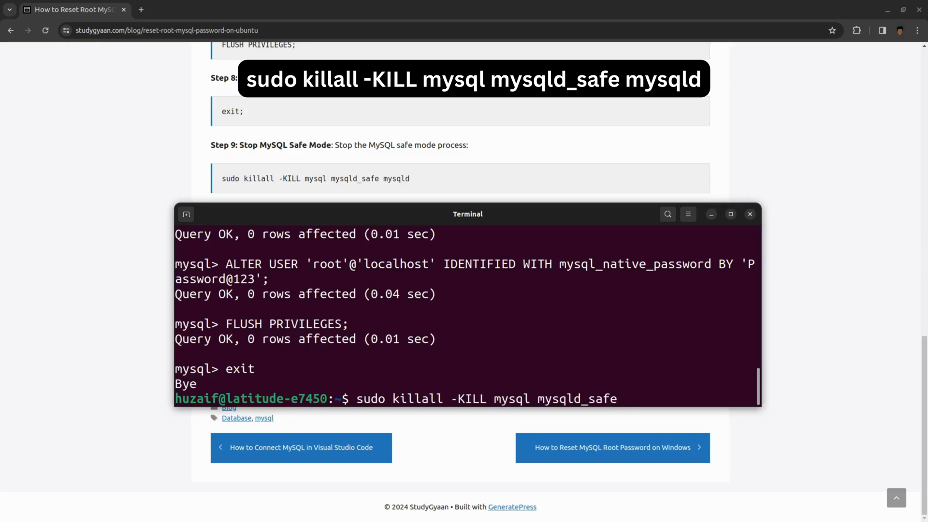
type("mysqld")
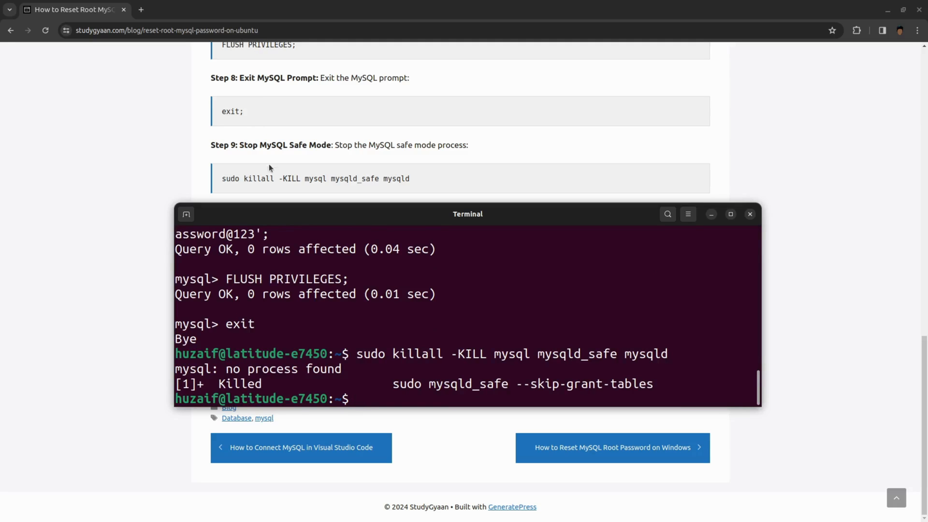
Start MySQL normally with sudo /etc/init.d/mysql start, correcting the mistyped stop.
left_click_drag(467, 214, 473, 313)
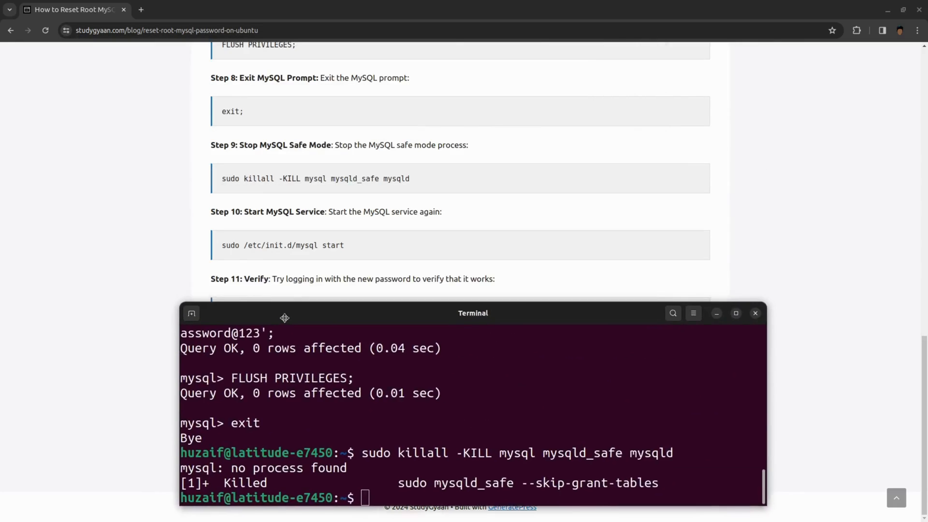
left_click_drag(284, 318, 457, 78)
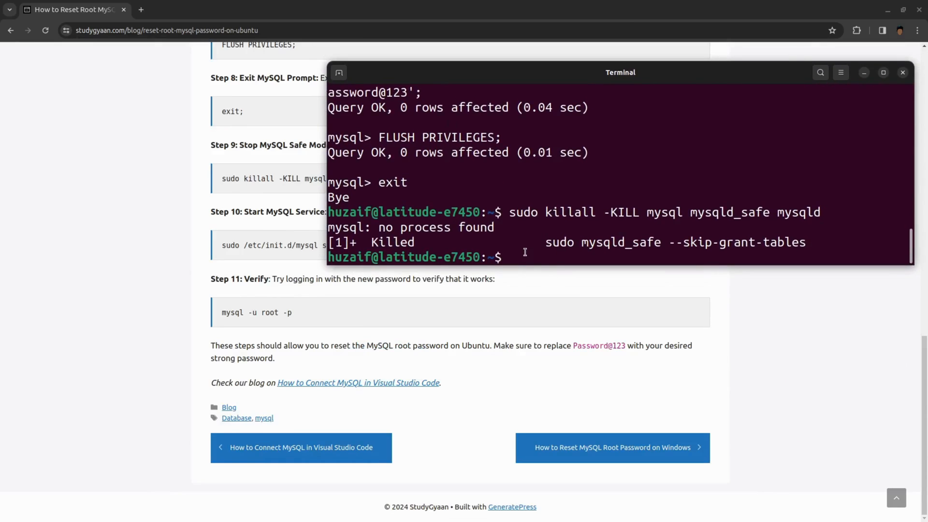
type("sudo mysqld_safe --skip-grant-tables&")
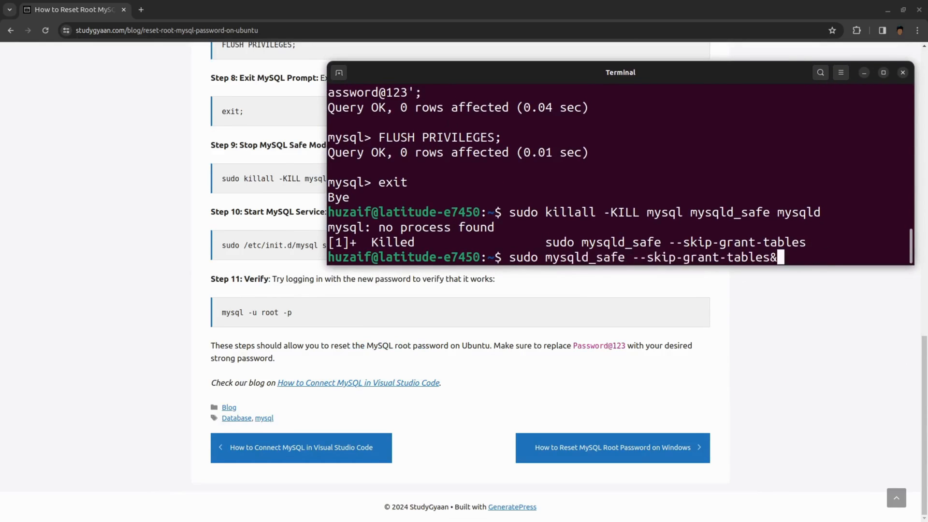
type("sudo /etc/init.d/mysql sto")
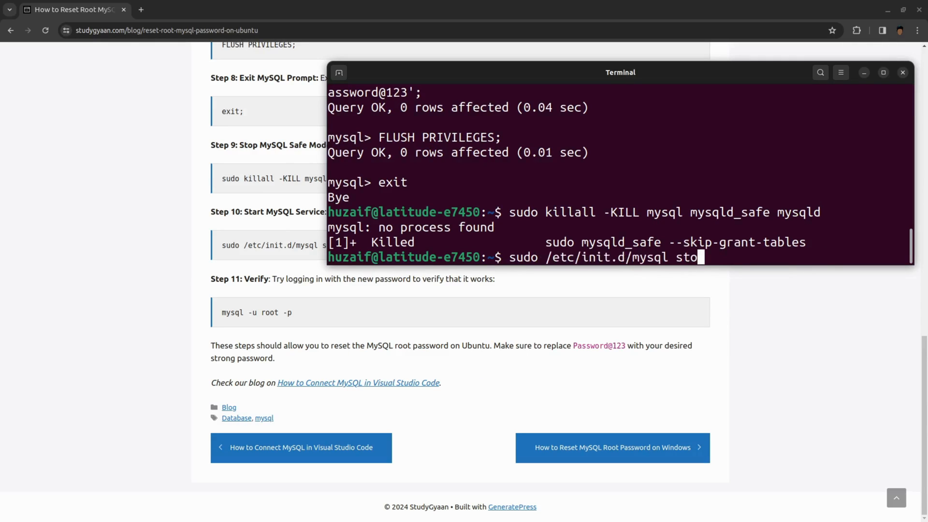
key("BackSpace")
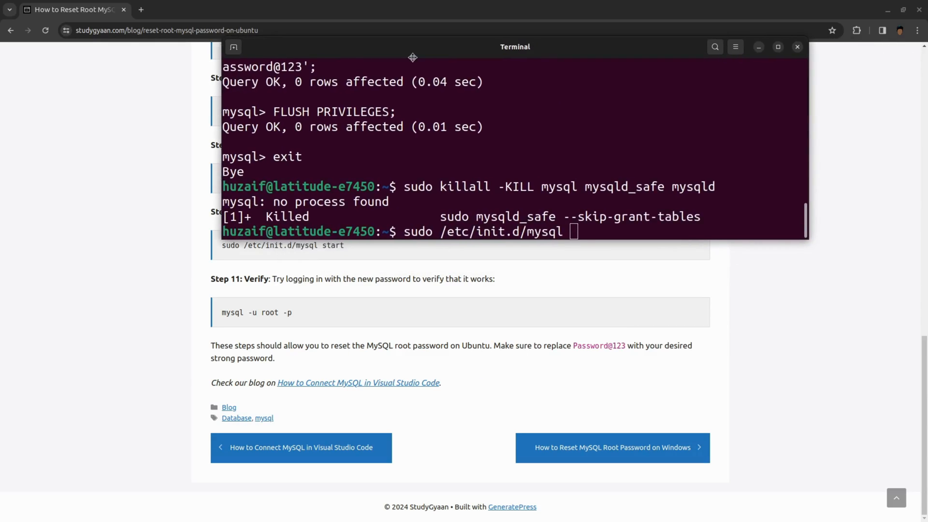
type("start")
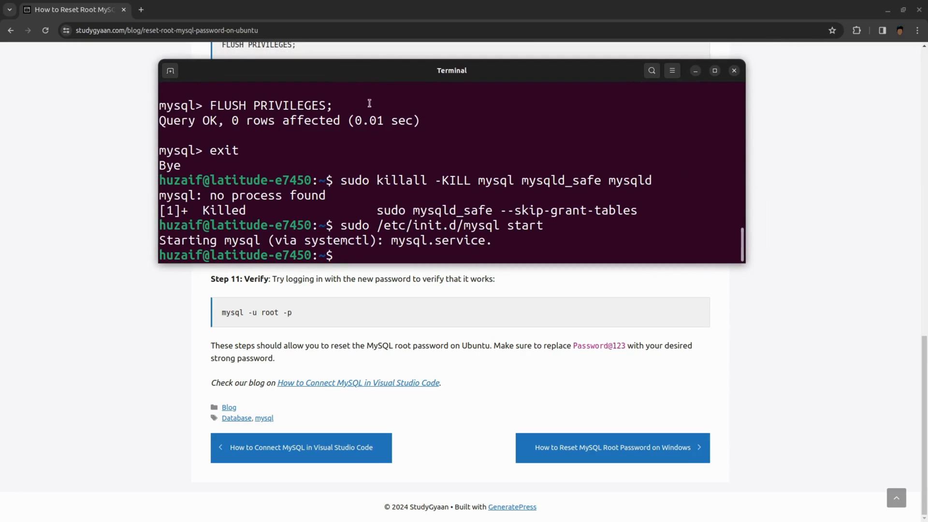
Run mysql -u root -p for a root login, then return the reset guide to its top.
type("mys")
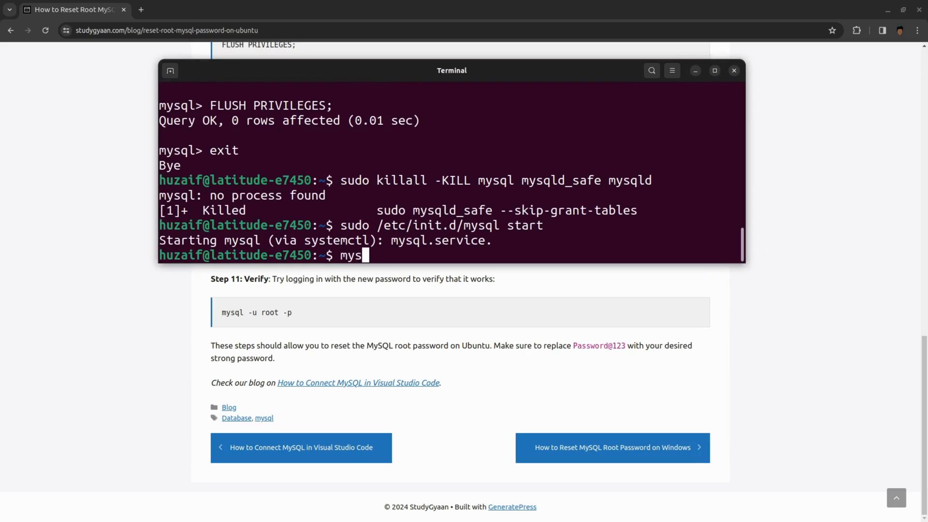
type("ql")
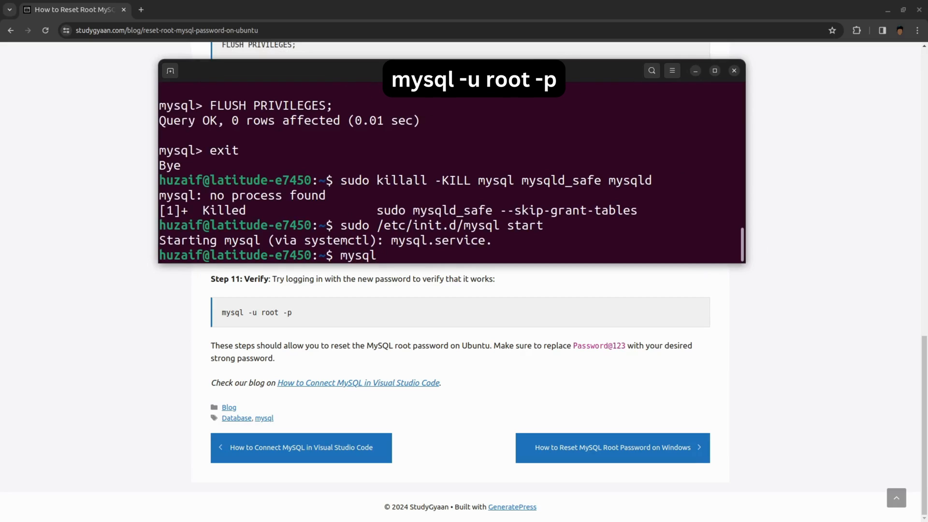
type("-u")
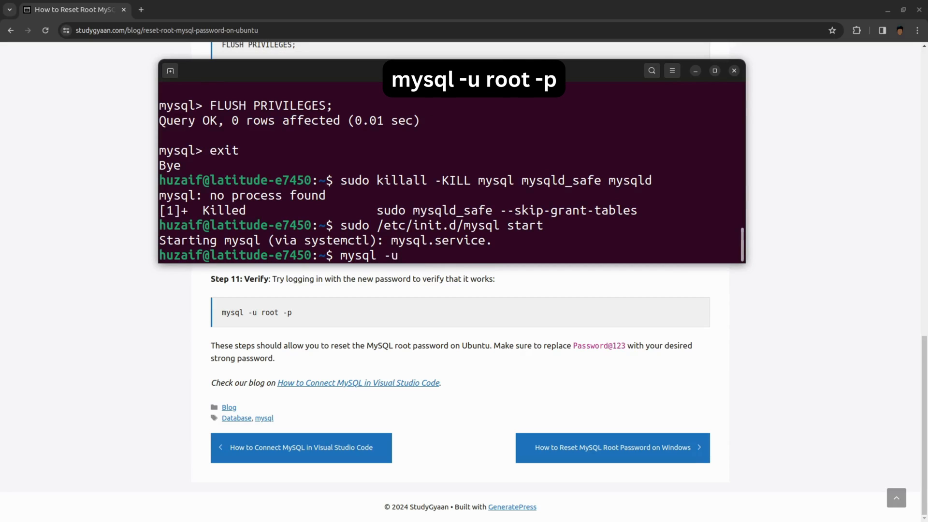
type("root")
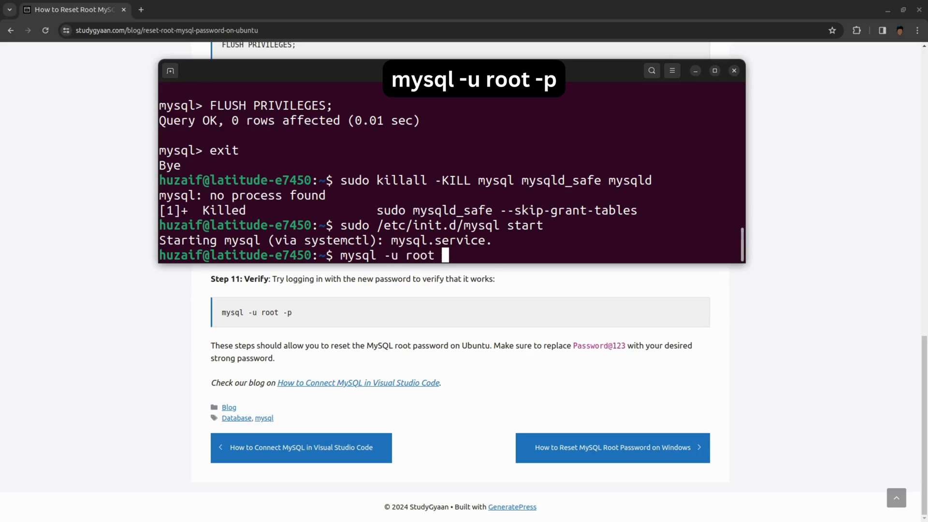
type("-p")
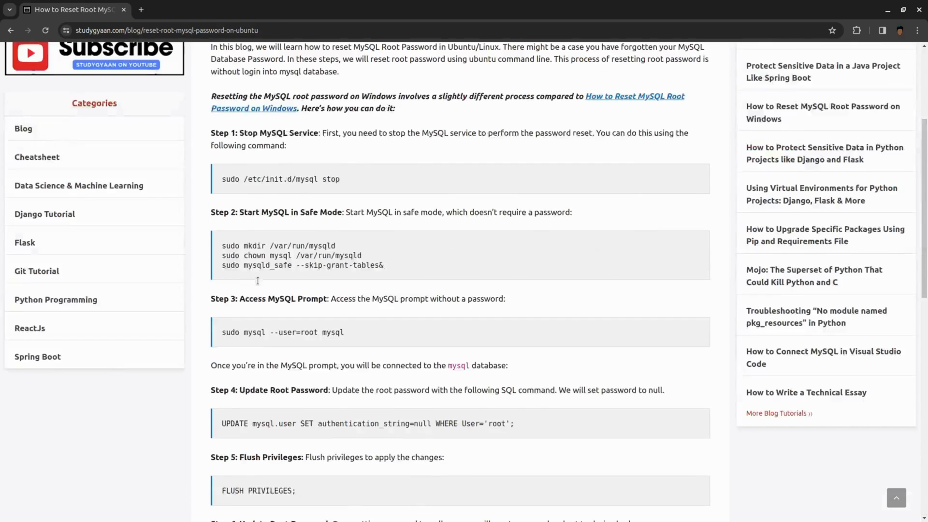
scroll("up", 3)
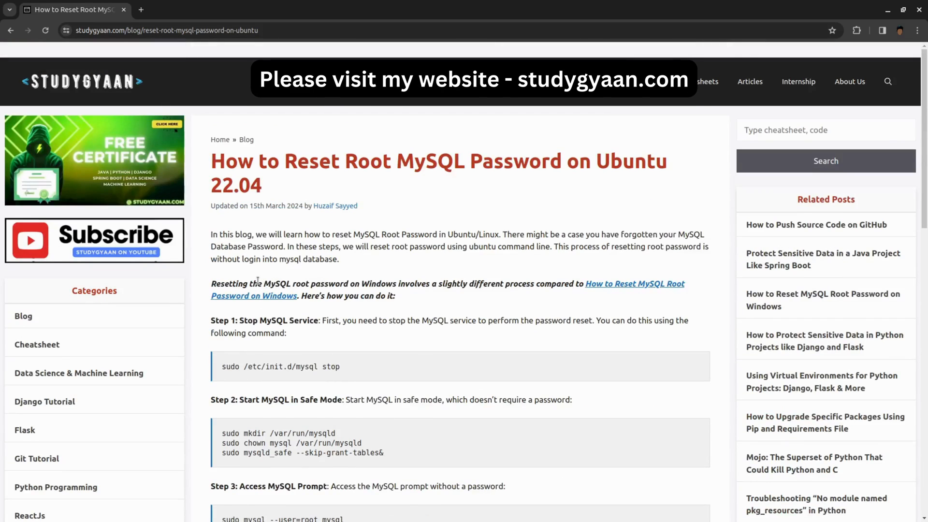